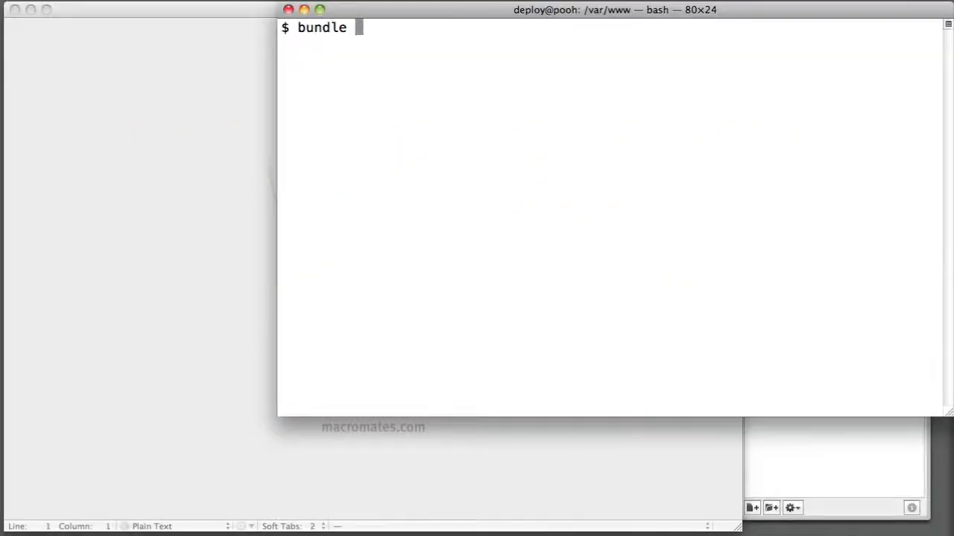
# - Run exec capify in the Rails project to generate Capfile and config/deploy.rb
pyautogui.write('exec capify')
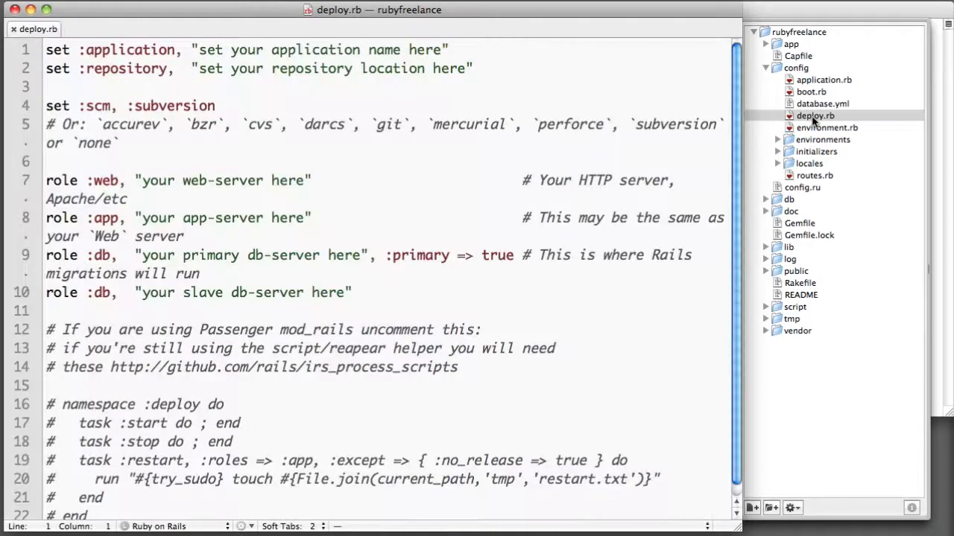
pyautogui.click(798, 56)
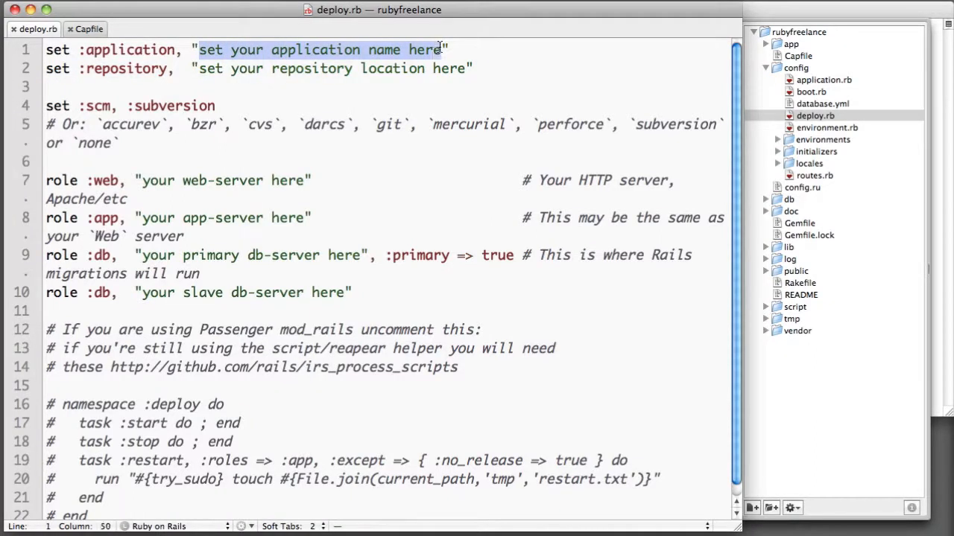
pyautogui.write('rubyfreelancers')
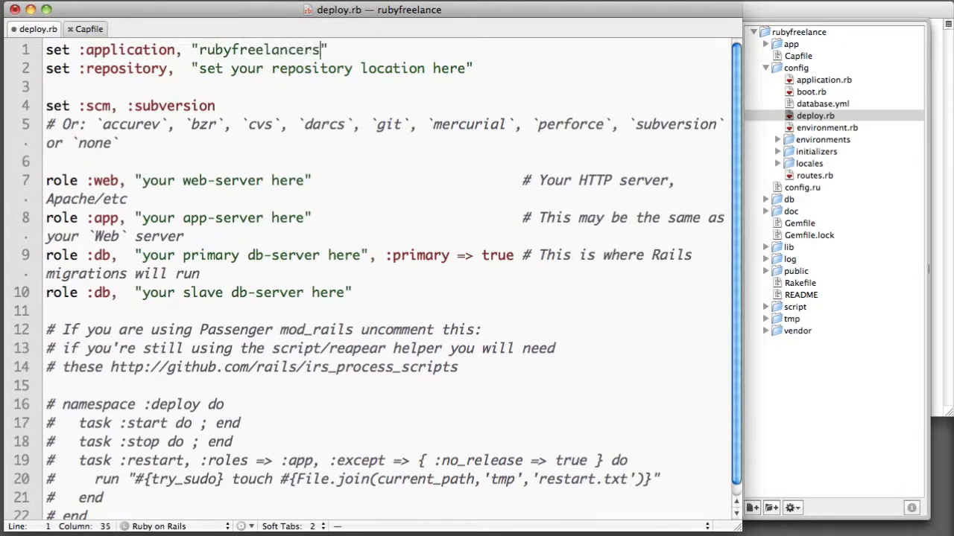
pyautogui.write('.com')
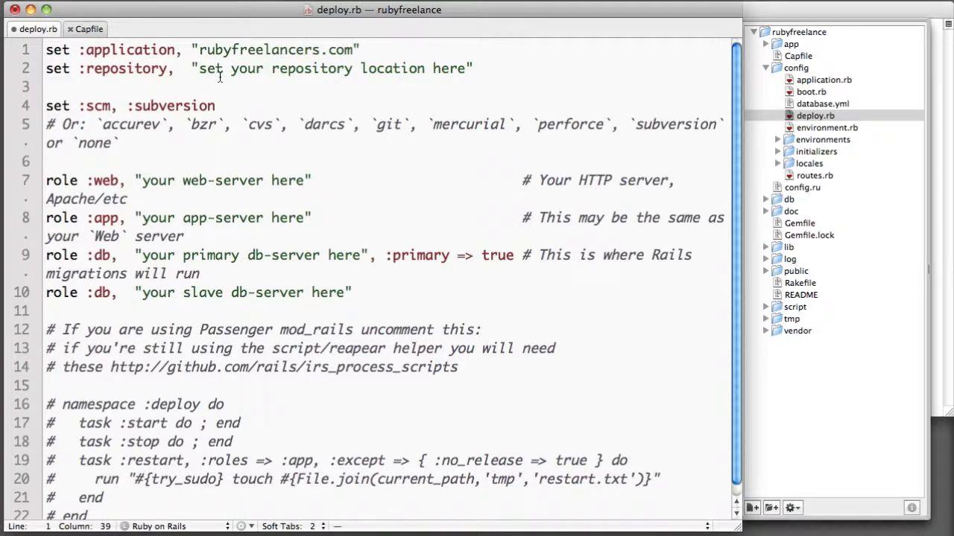
pyautogui.moveTo(199, 69); pyautogui.dragTo(422, 68)
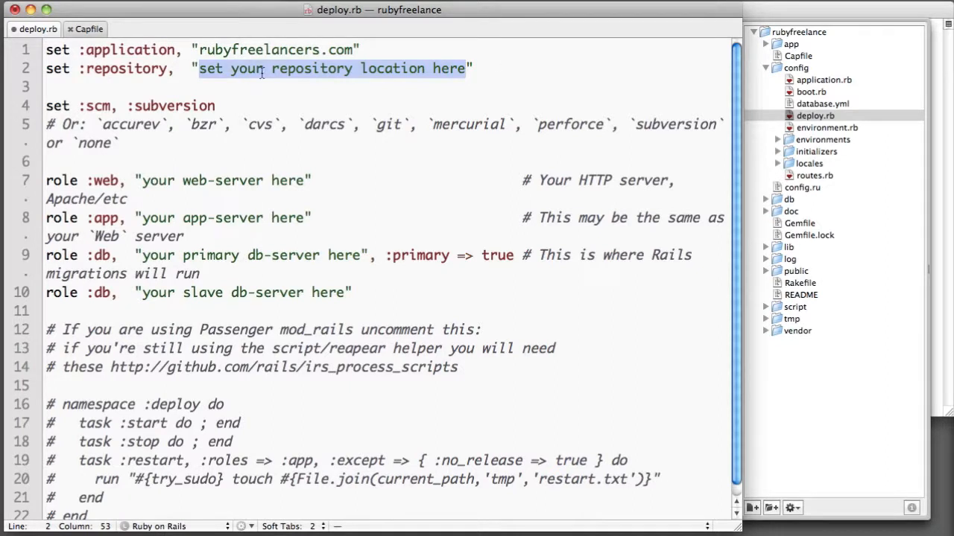
pyautogui.write('git@github.com:charlesmaxwood/rubyfreelance.git"')
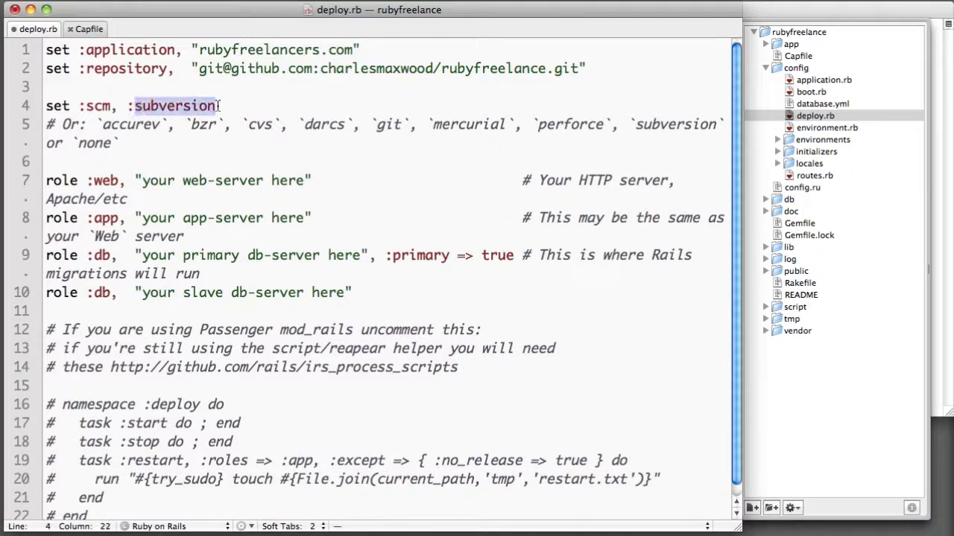
# - Set :scm to :git and point the web, app and db roles at rubyfreelancers.com
pyautogui.write(':git')
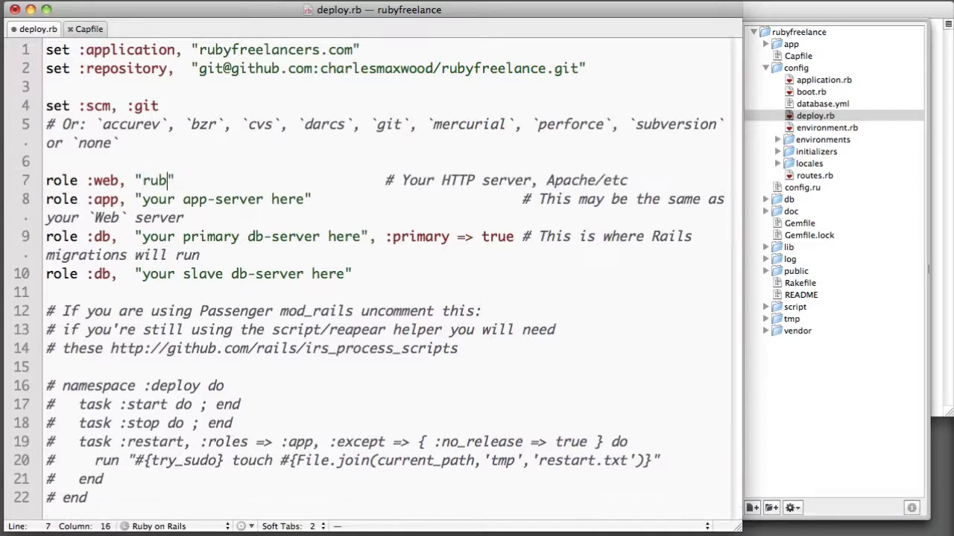
pyautogui.write('freelancers.com')
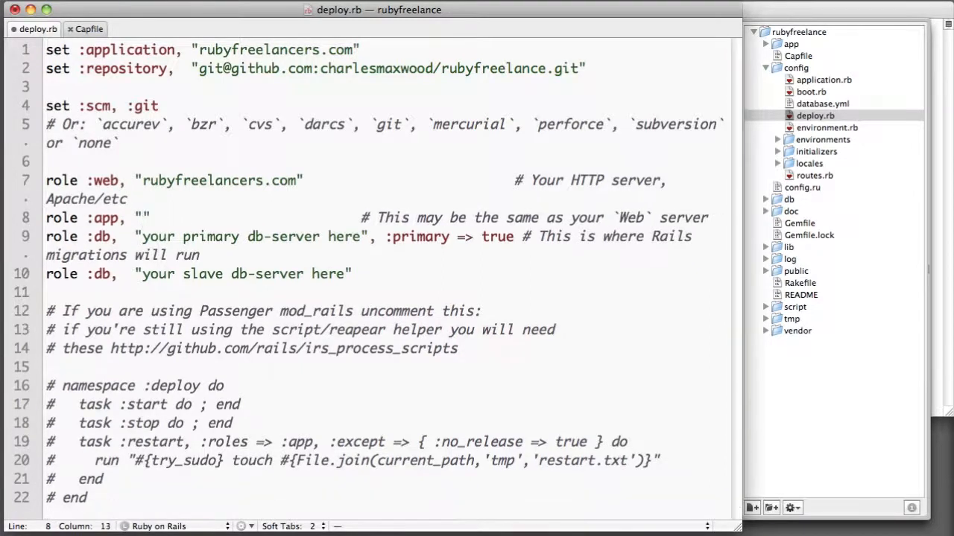
pyautogui.write('rubyfreelancers')
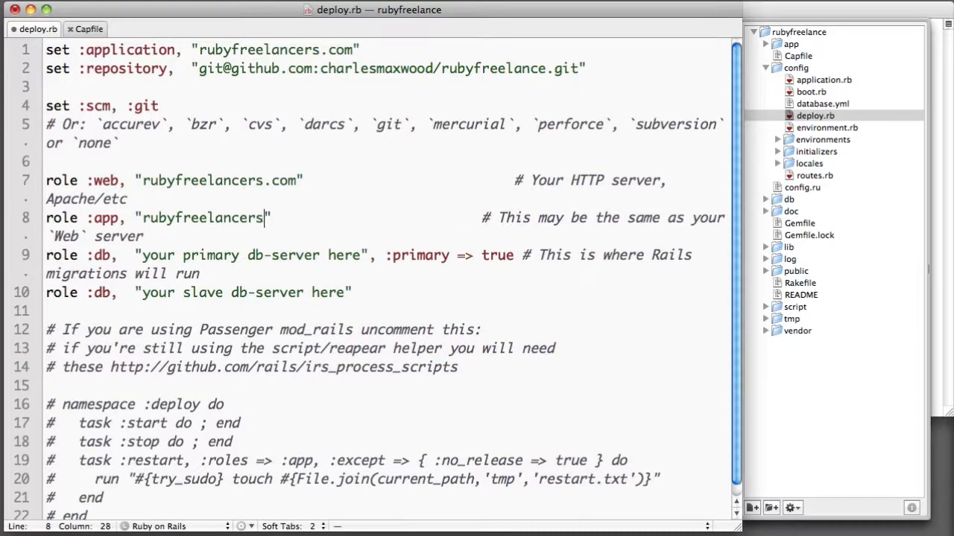
pyautogui.write('.com')
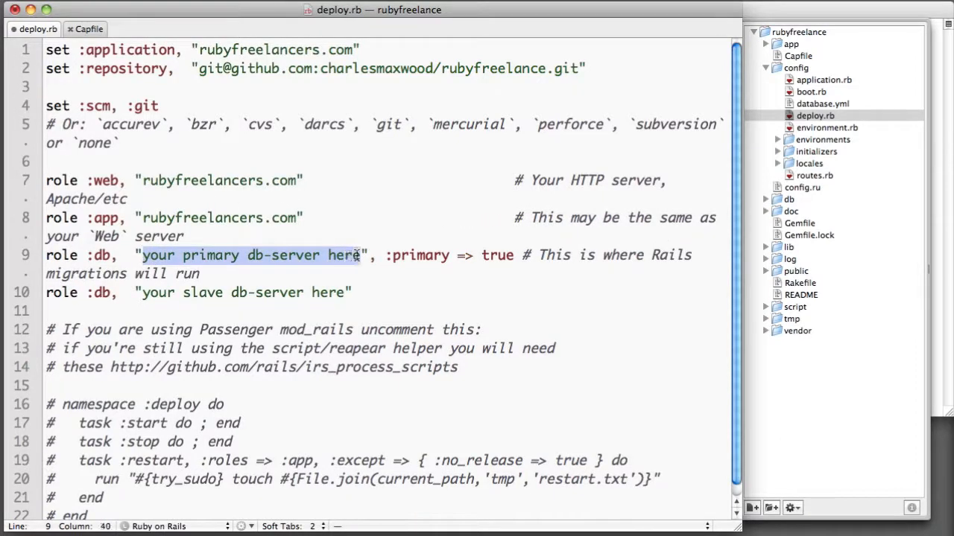
pyautogui.write('rubyfreelancers.com')
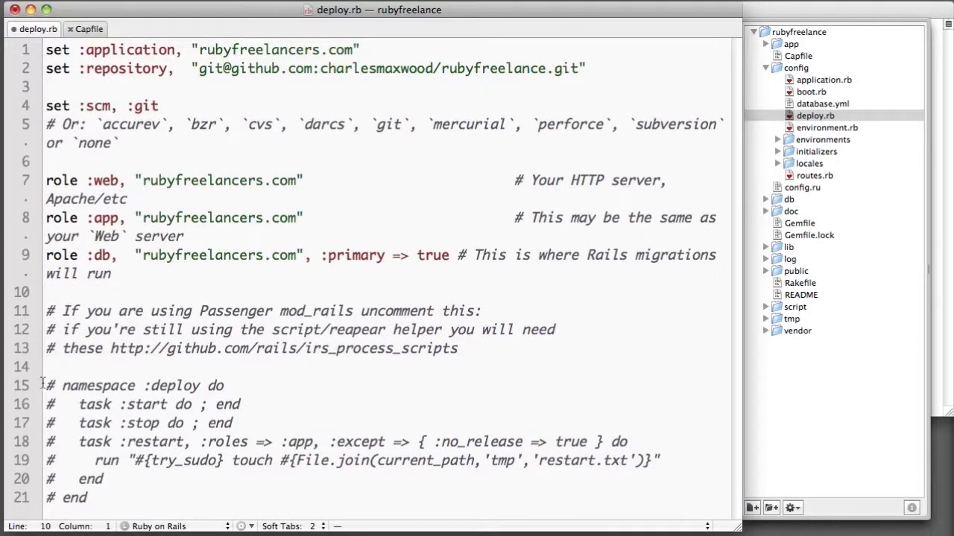
# - Uncomment the namespace :deploy block and remove #{try_sudo} from the restart command
pyautogui.moveTo(46, 385); pyautogui.dragTo(86, 497)
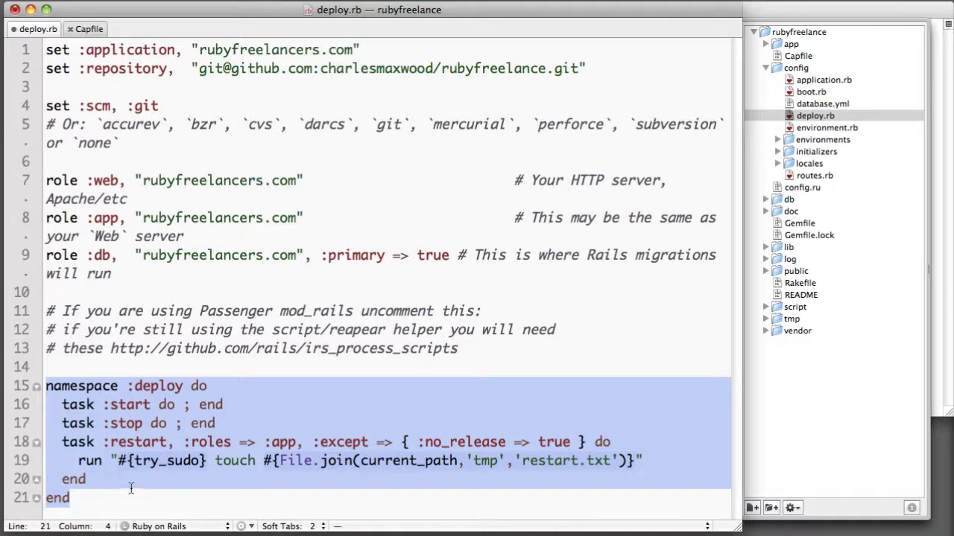
pyautogui.click(115, 460)
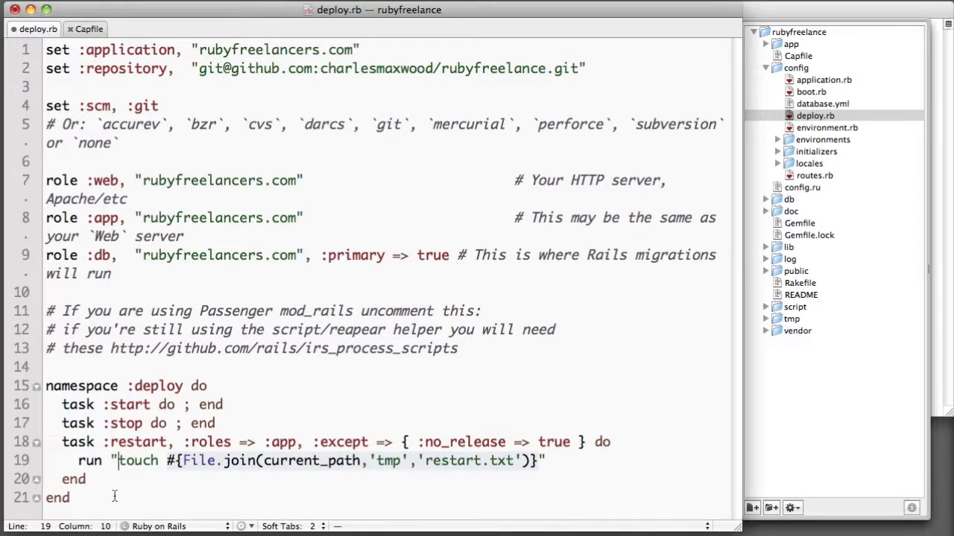
pyautogui.moveTo(164, 143)
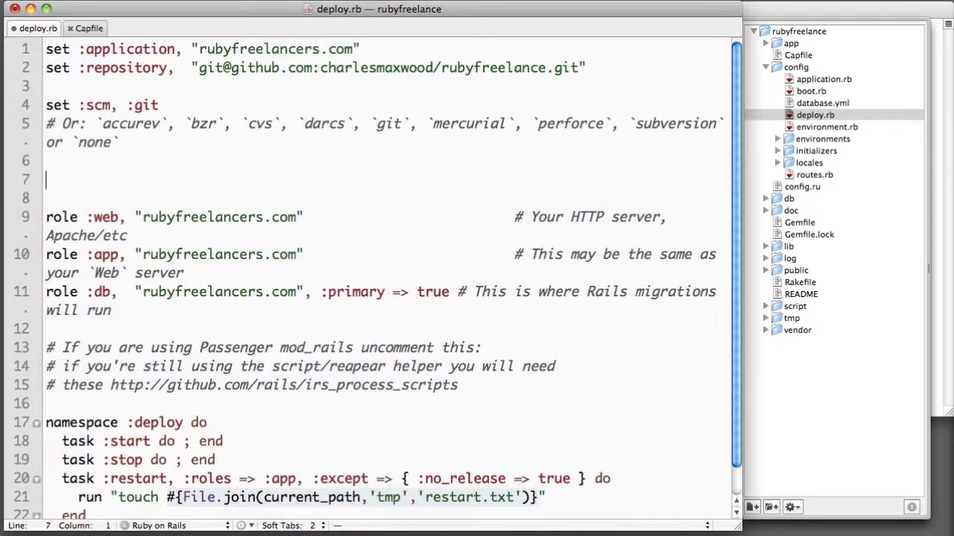
# - Set user to deploy, use_sudo to false, and deploy_to to /var/www/#{application}
pyautogui.write("set :user, '")
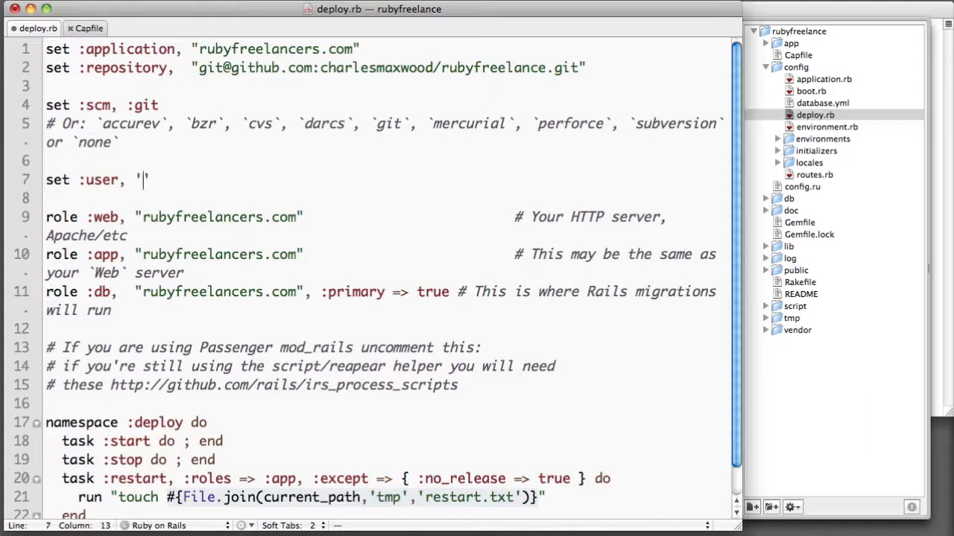
pyautogui.write('deploy')
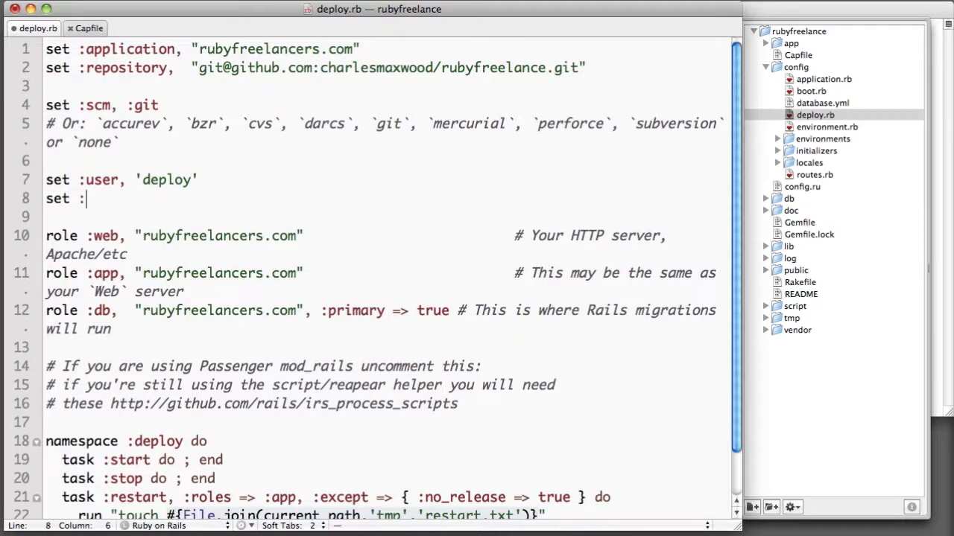
pyautogui.write('use_sudo,')
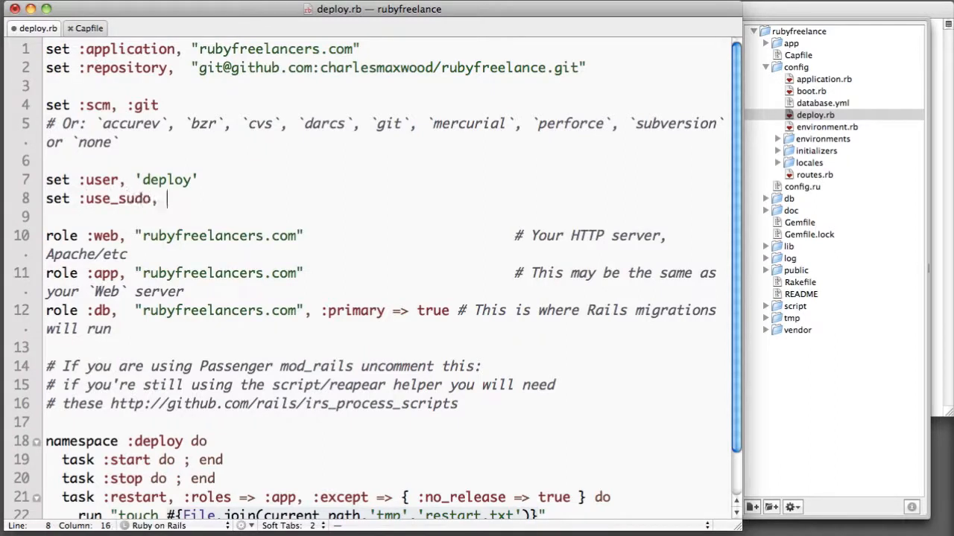
pyautogui.write('false')
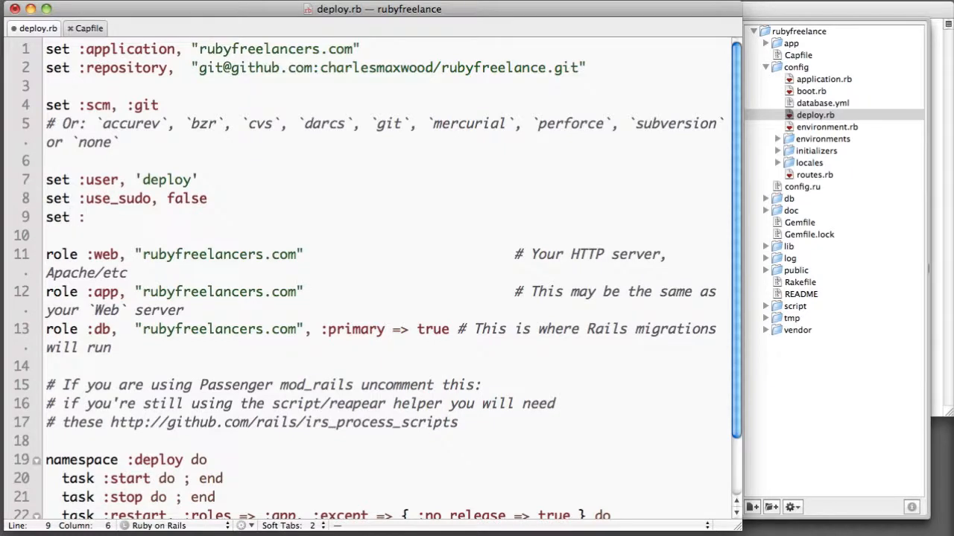
pyautogui.write(':deploy_to')
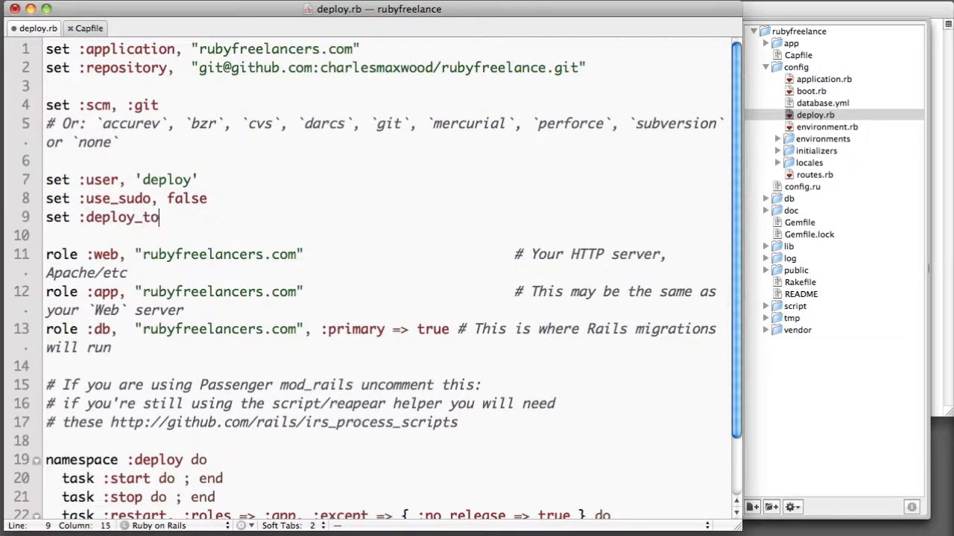
pyautogui.write(', "/"')
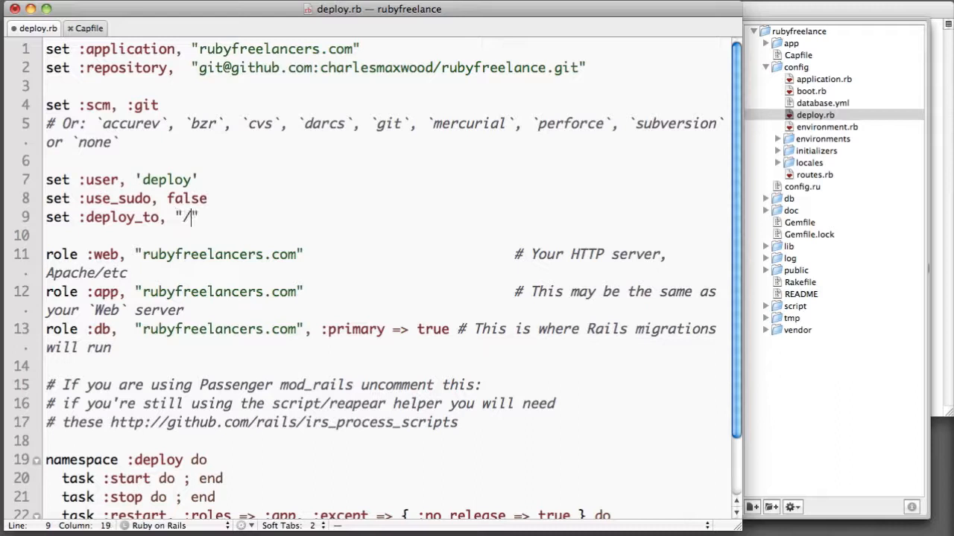
pyautogui.write('var/www/')
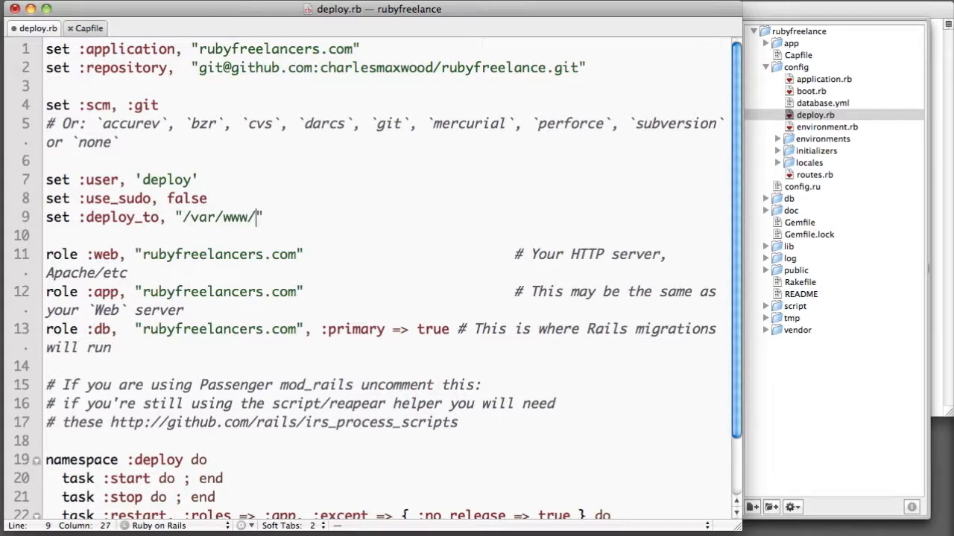
pyautogui.write('#{application}')
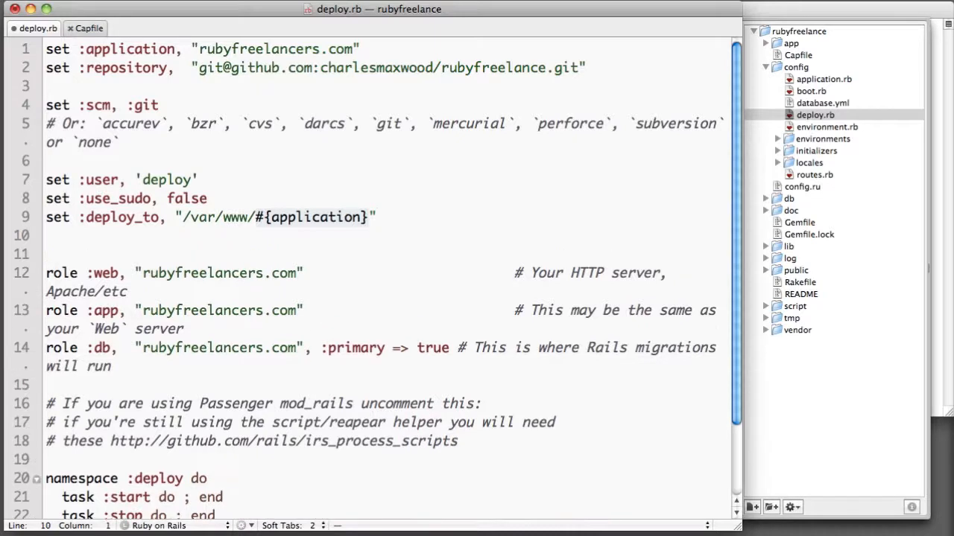
# - Add set :deploy_via, :remote_cache
pyautogui.write('set :deploy')
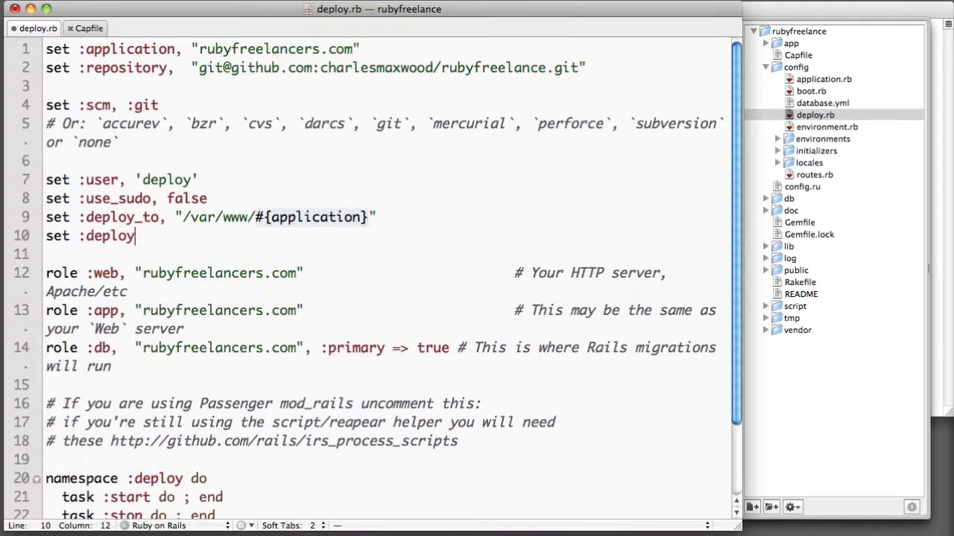
pyautogui.write('_via,')
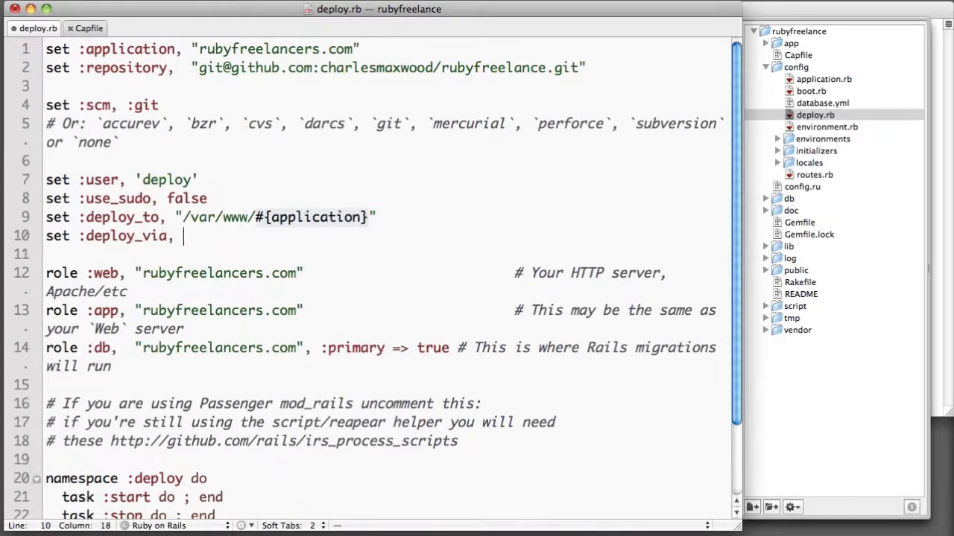
pyautogui.write(':remote_cach')
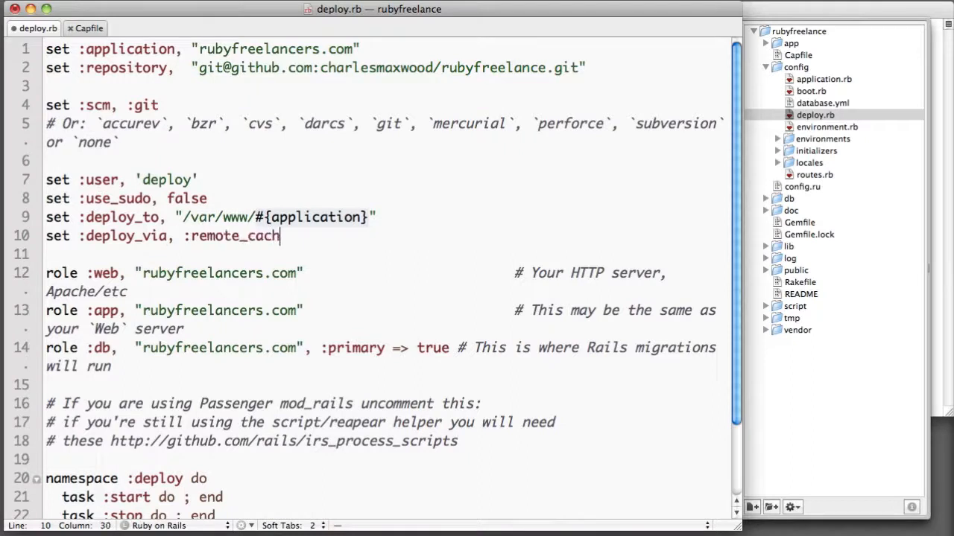
pyautogui.write('e')
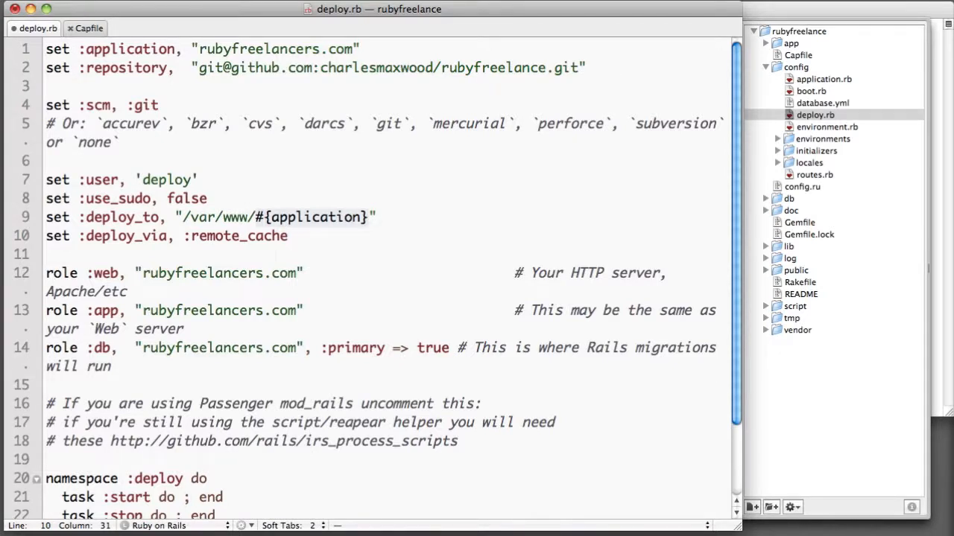
# - Add a bundle_gems task running bundle install into vendor/gems in the current release
pyautogui.scroll(-3)
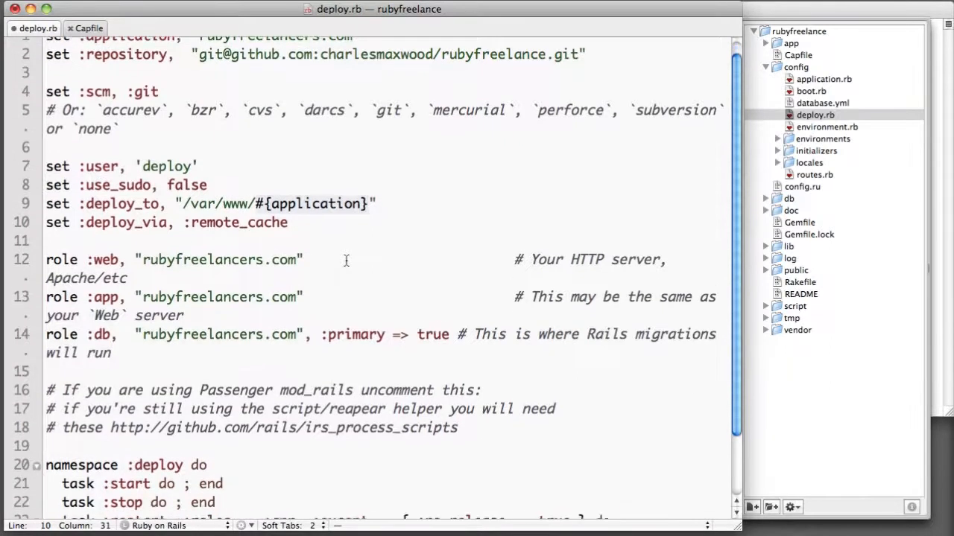
pyautogui.scroll(-3)
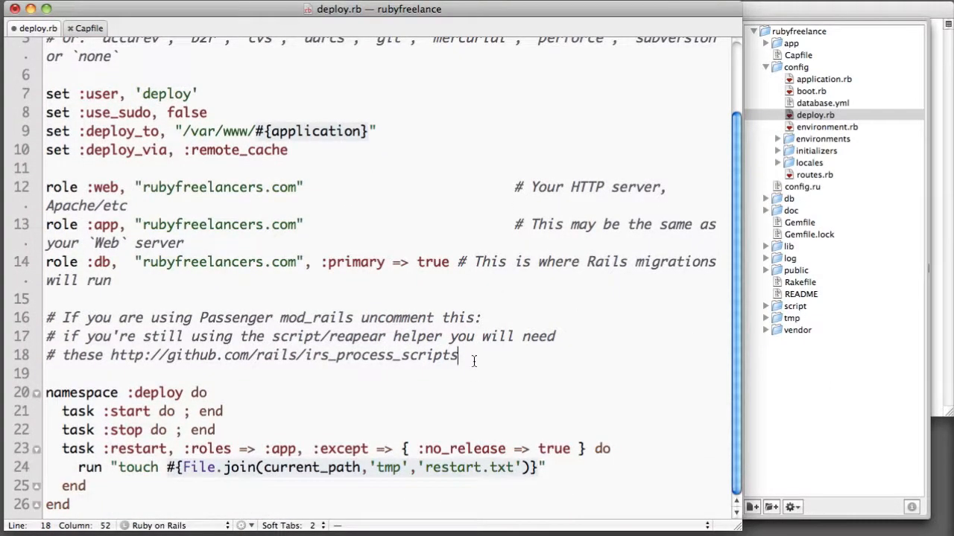
pyautogui.click(223, 412)
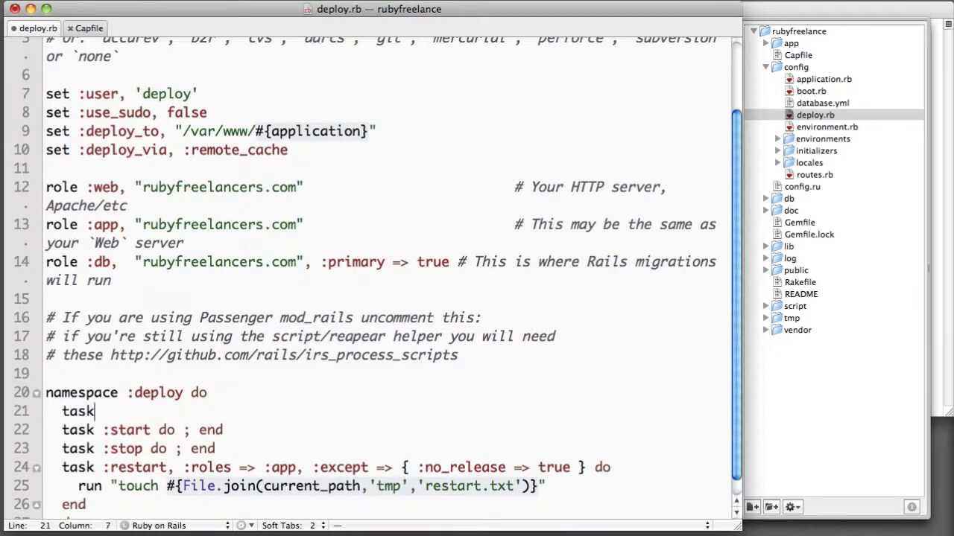
pyautogui.write(':b')
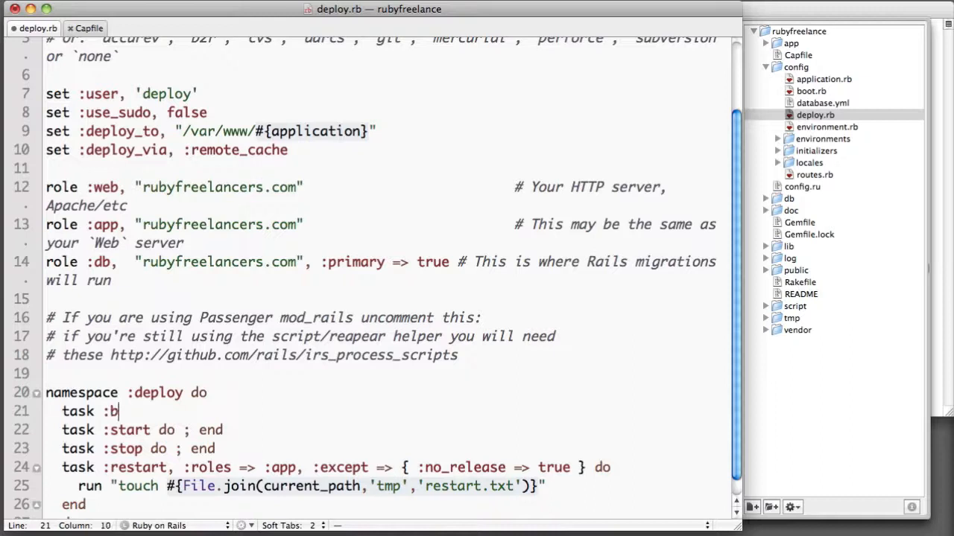
pyautogui.write('undle_gems do')
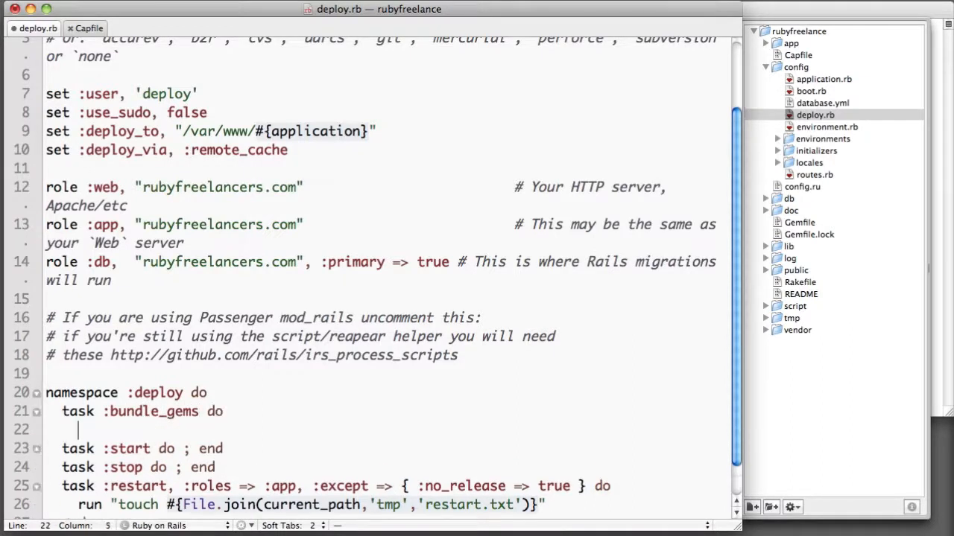
pyautogui.write('end')
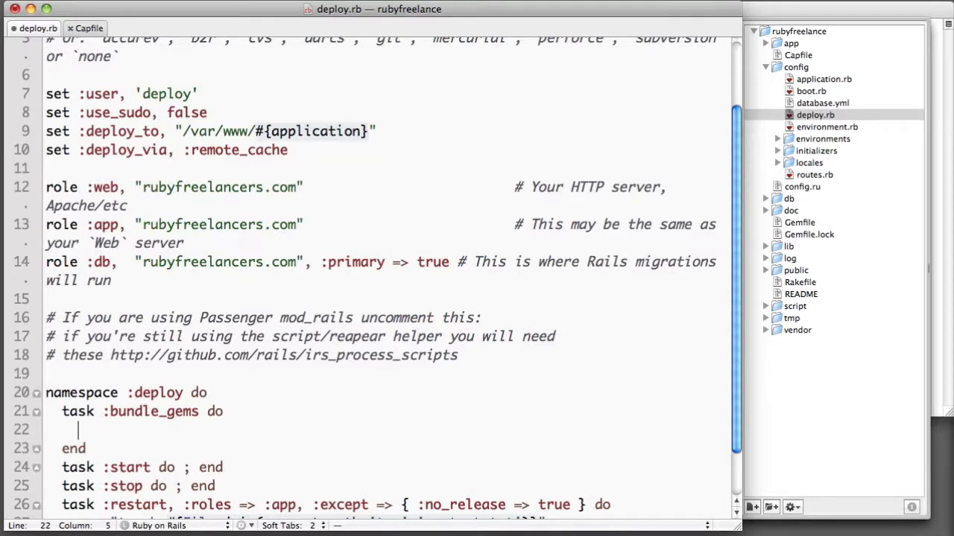
pyautogui.write('run "cd')
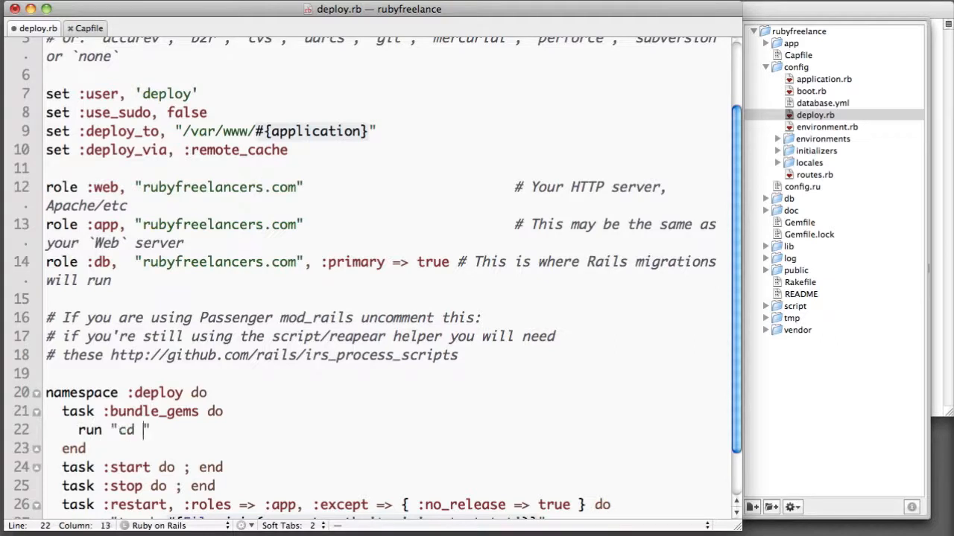
pyautogui.write('#{depl}')
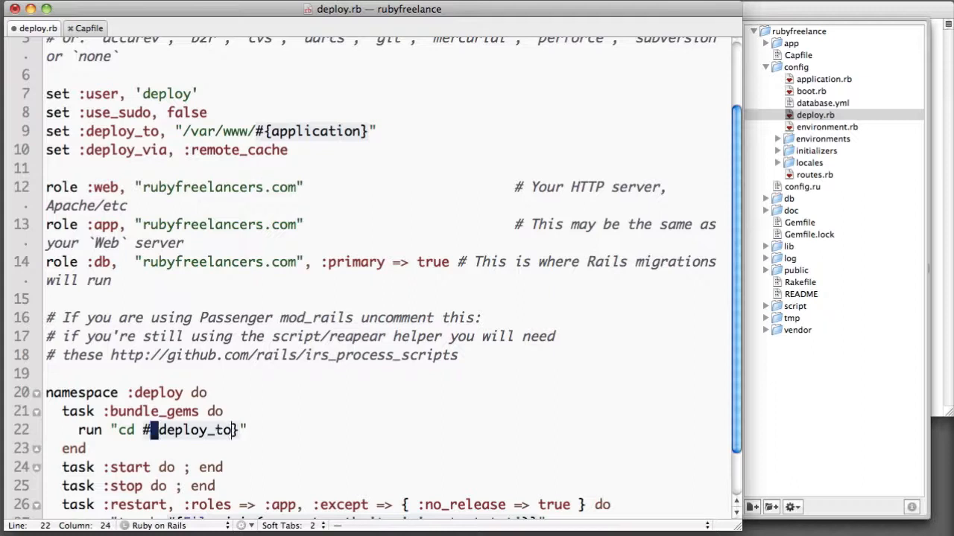
pyautogui.write('/current &&')
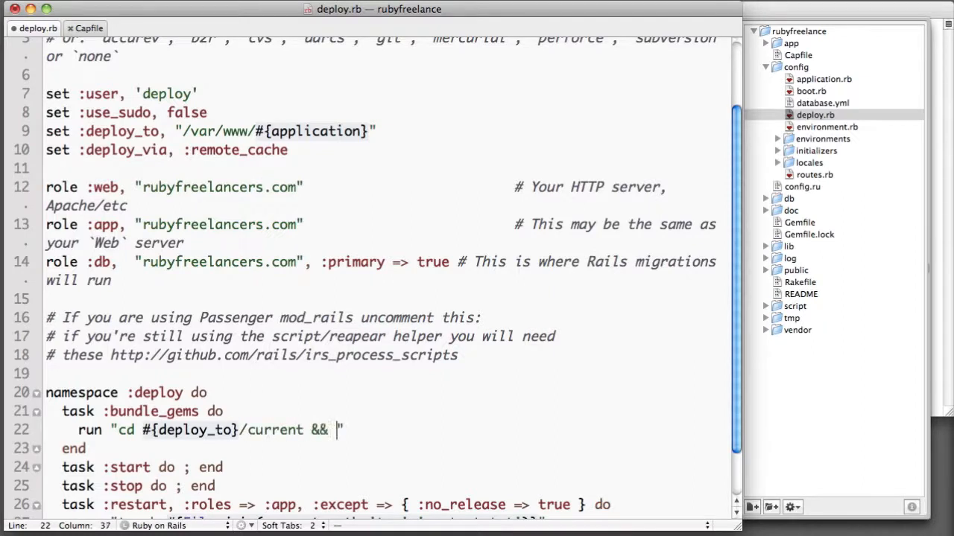
pyautogui.write('bundle install')
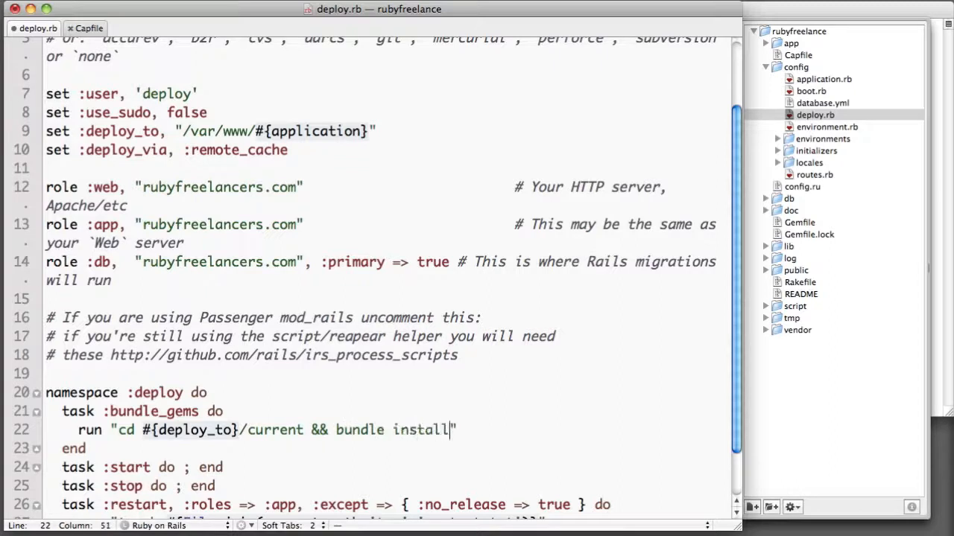
pyautogui.write('vendor/gems')
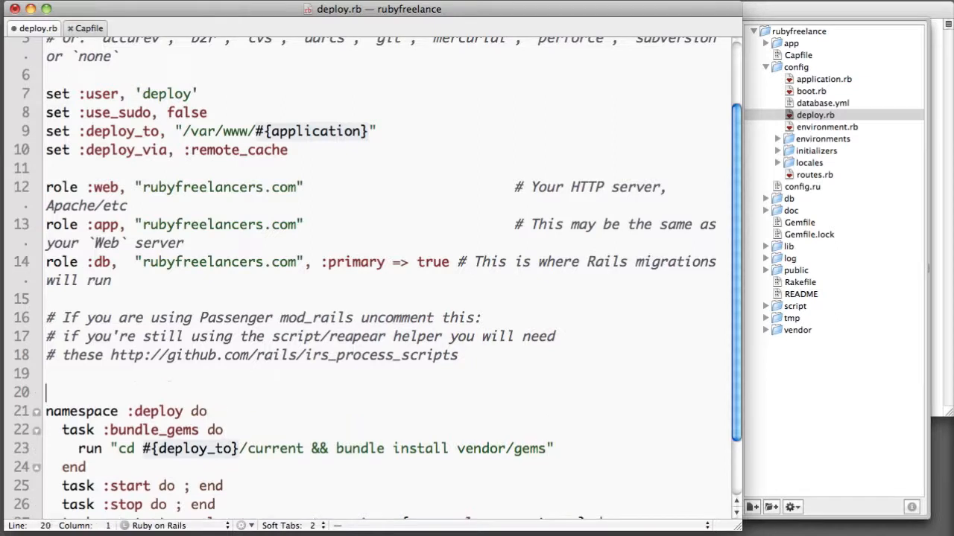
# - Add the hook after "deploy", "deploy:bundle_gems"
pyautogui.write('a')
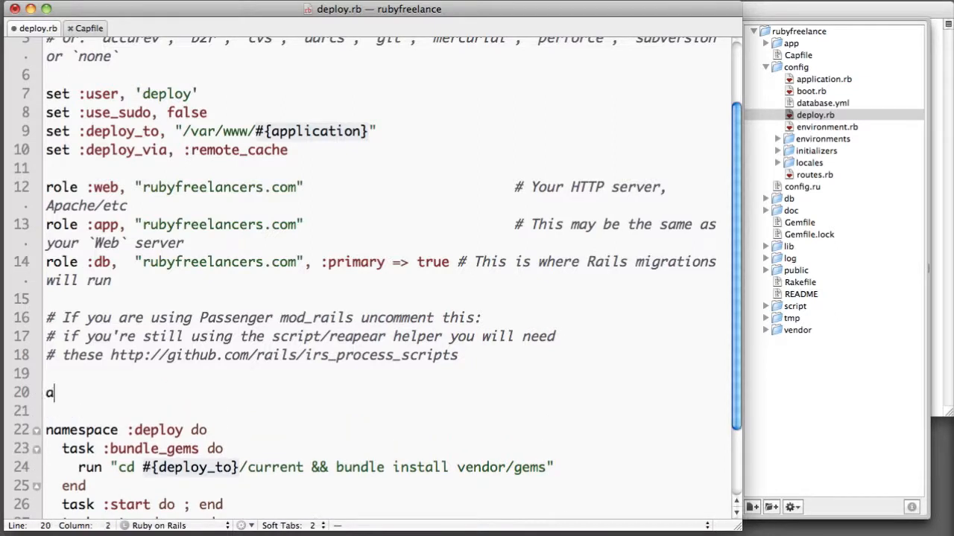
pyautogui.write('fter')
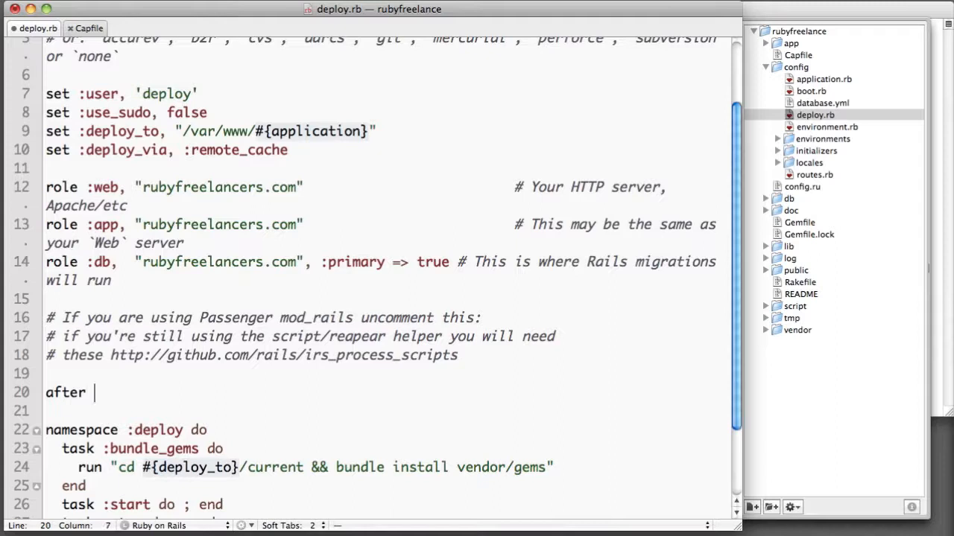
pyautogui.write('""')
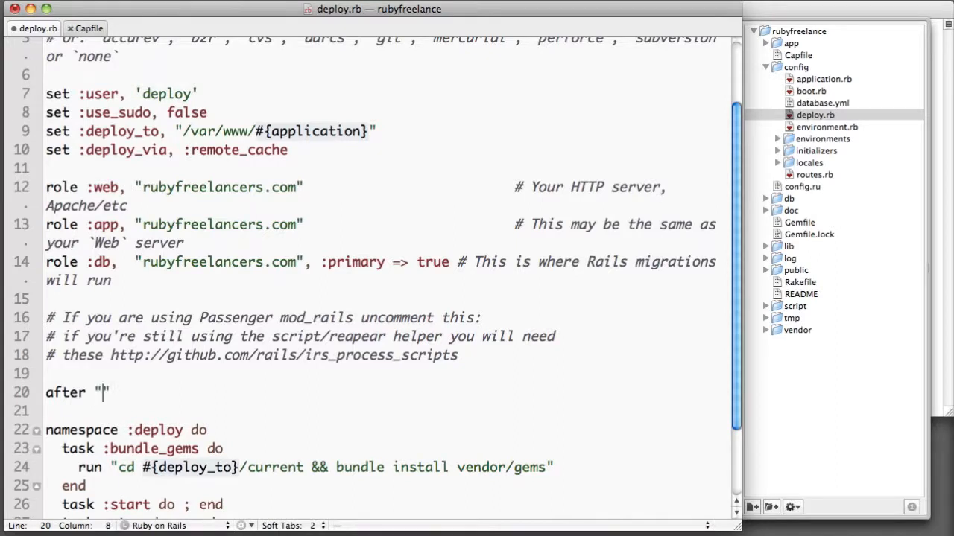
pyautogui.write('deploy')
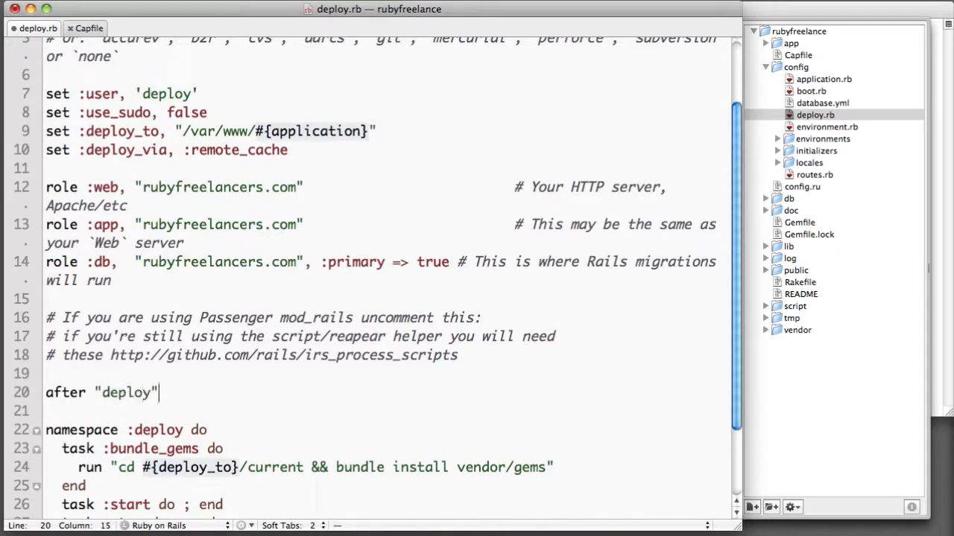
pyautogui.write(', ""')
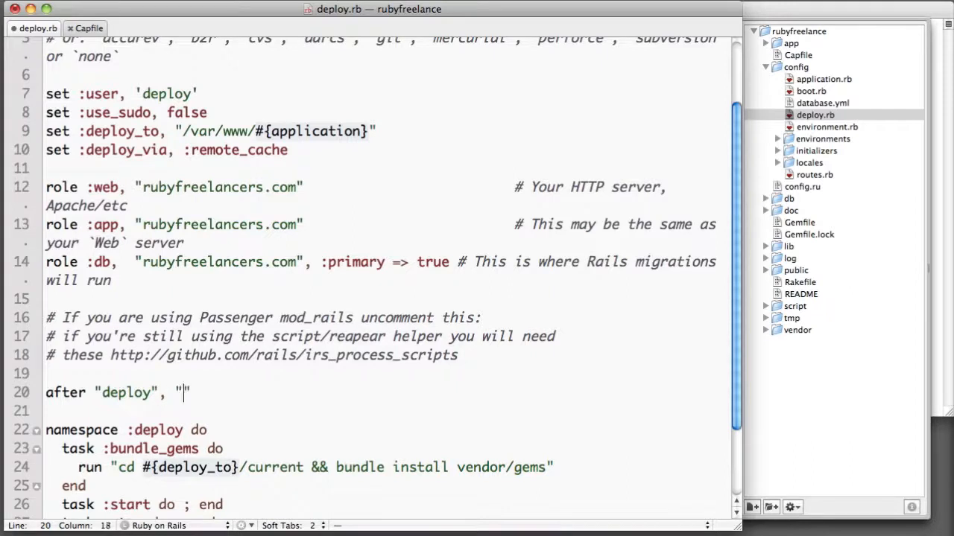
pyautogui.write('deploy:')
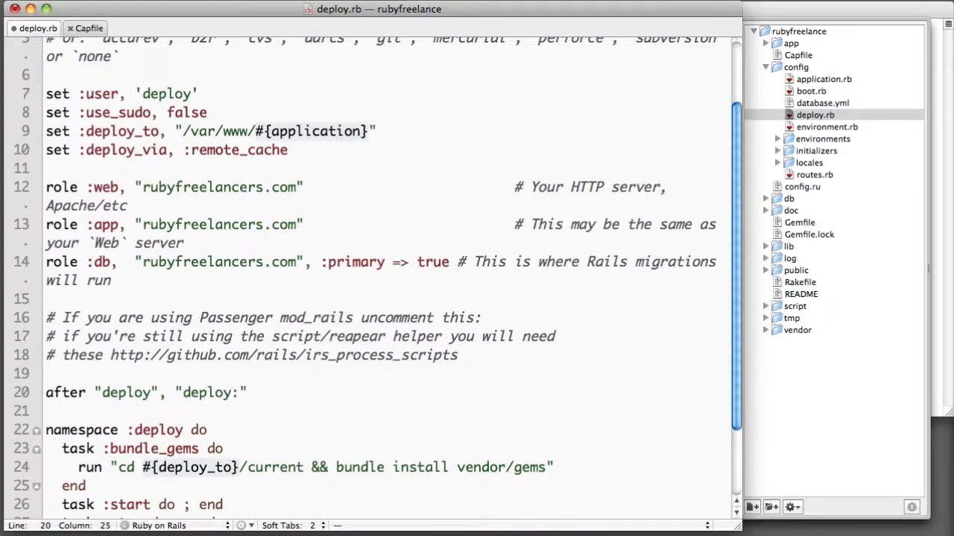
pyautogui.write('bundle')
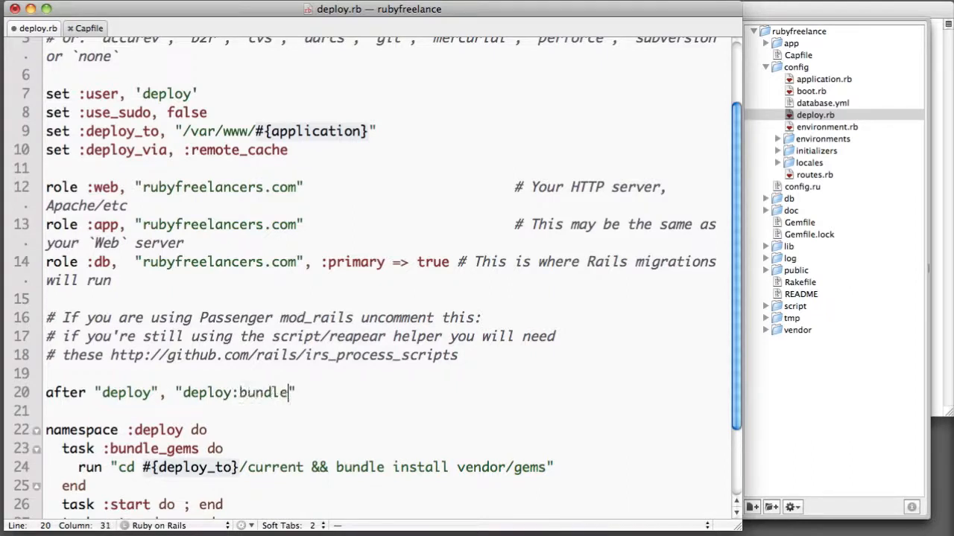
pyautogui.write('_gems')
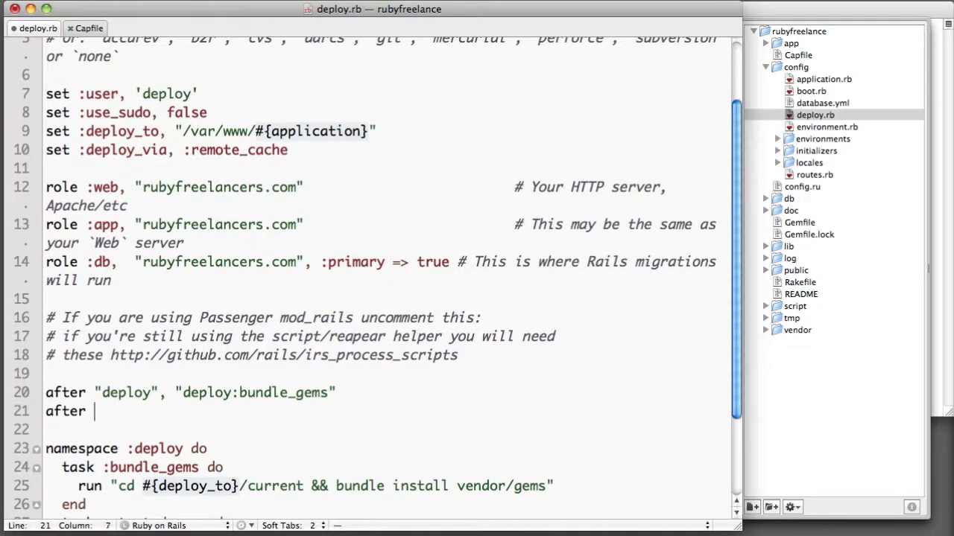
# - Add the hook after "deploy:bundle_gems", "deploy:restart"
pyautogui.write('"deploy"')
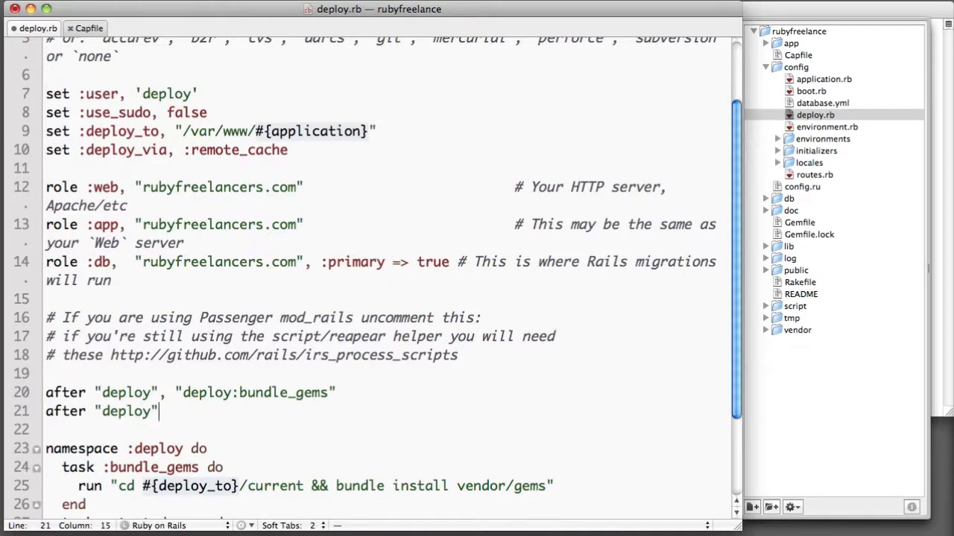
pyautogui.write(':bundl')
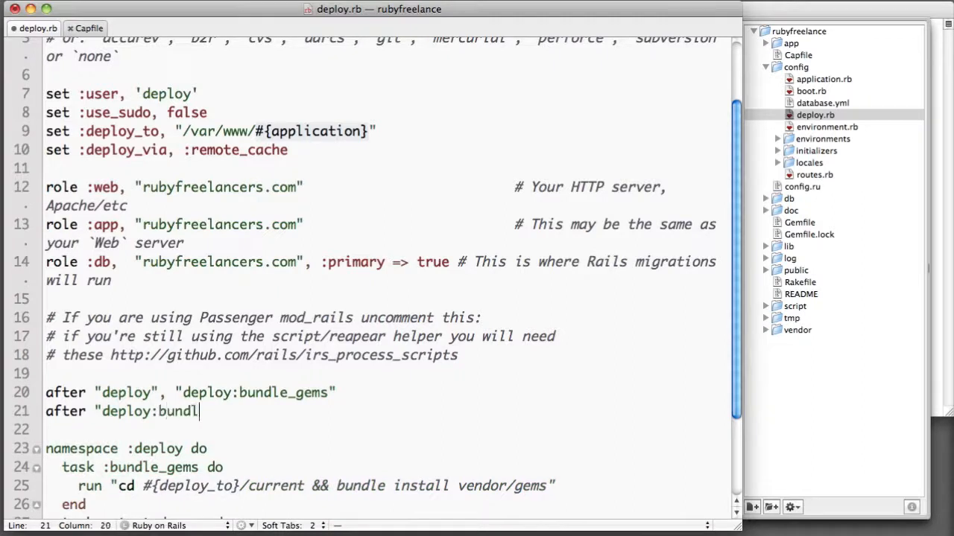
pyautogui.write('e_gems"')
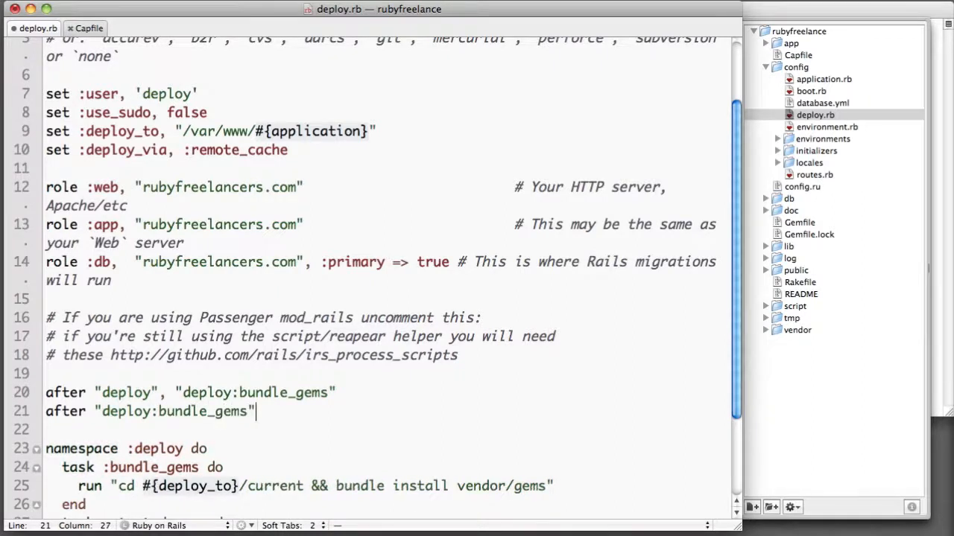
pyautogui.write(', ""')
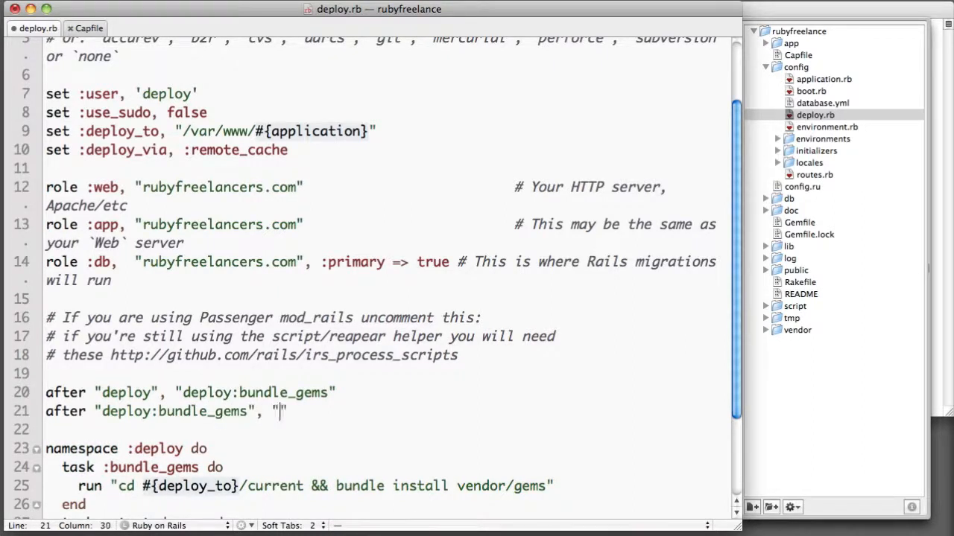
pyautogui.write('deploy')
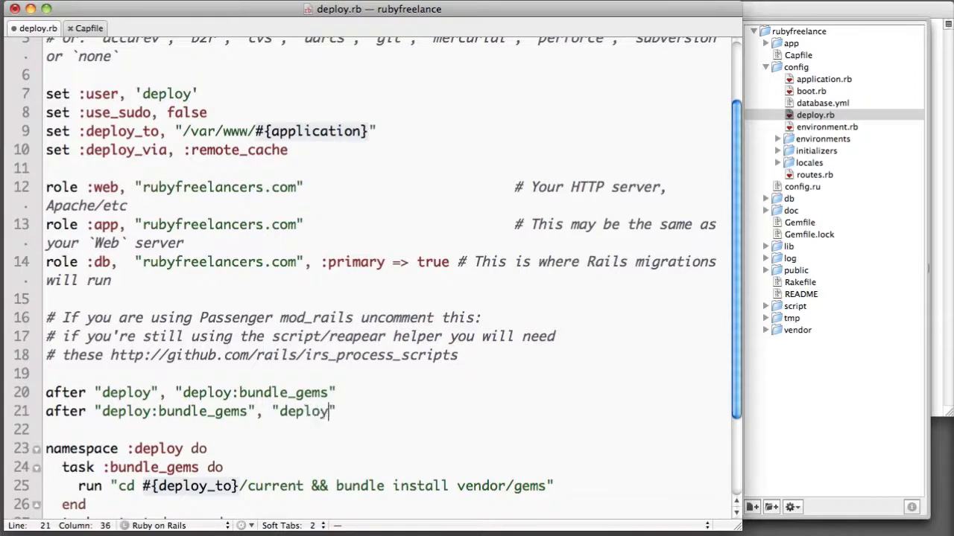
pyautogui.write(':restart')
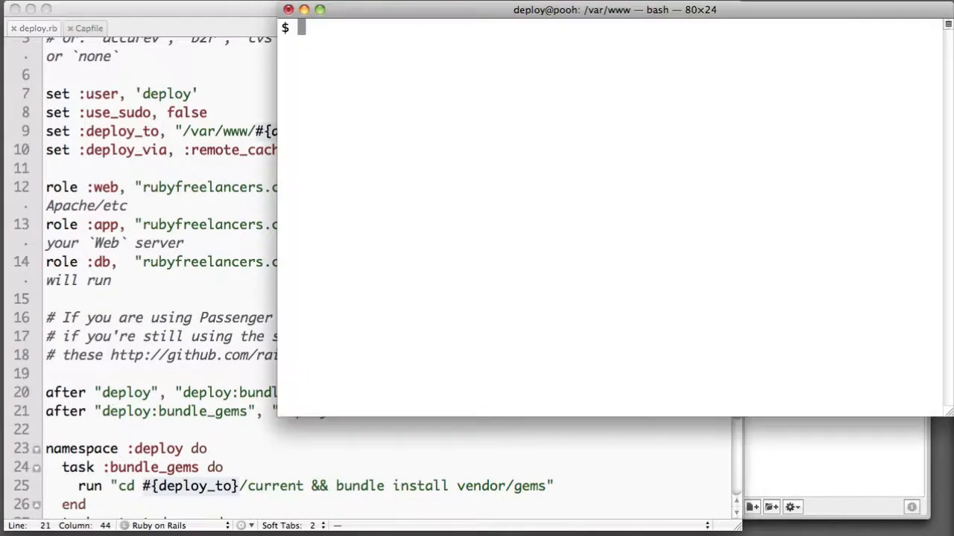
# - Run bundle exec cap deploy:setup in Terminal
pyautogui.write('bundle exec ca')
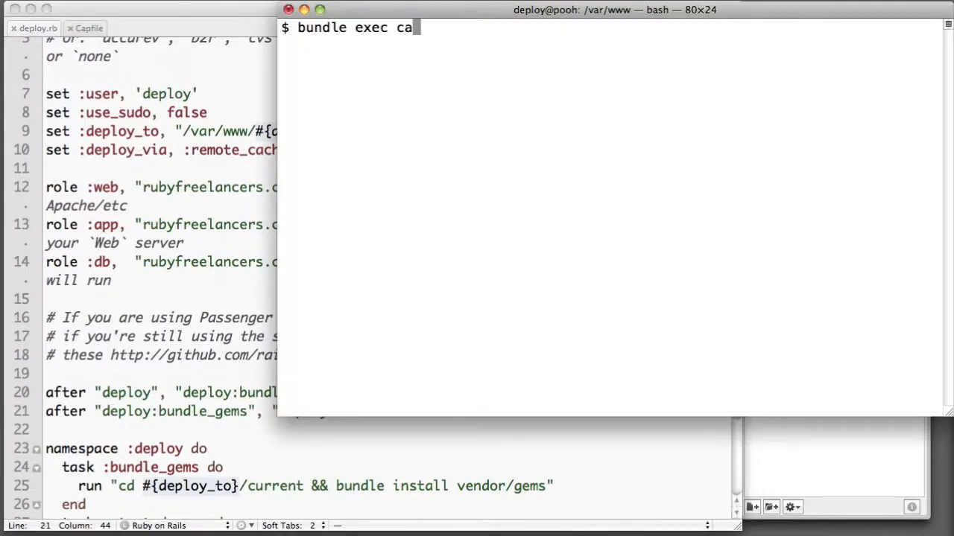
pyautogui.write('p deploy:setup')
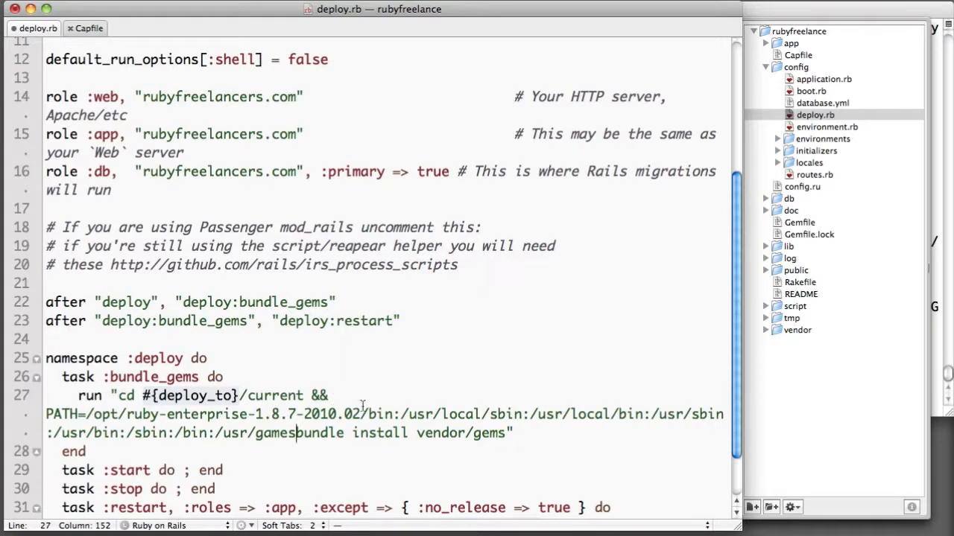
# - Delete the PATH prefix so bundle_gems calls /opt/ruby-enterprise-1.8.7-2010.02/bin/bundle directly
pyautogui.moveTo(377, 414); pyautogui.dragTo(297, 433)
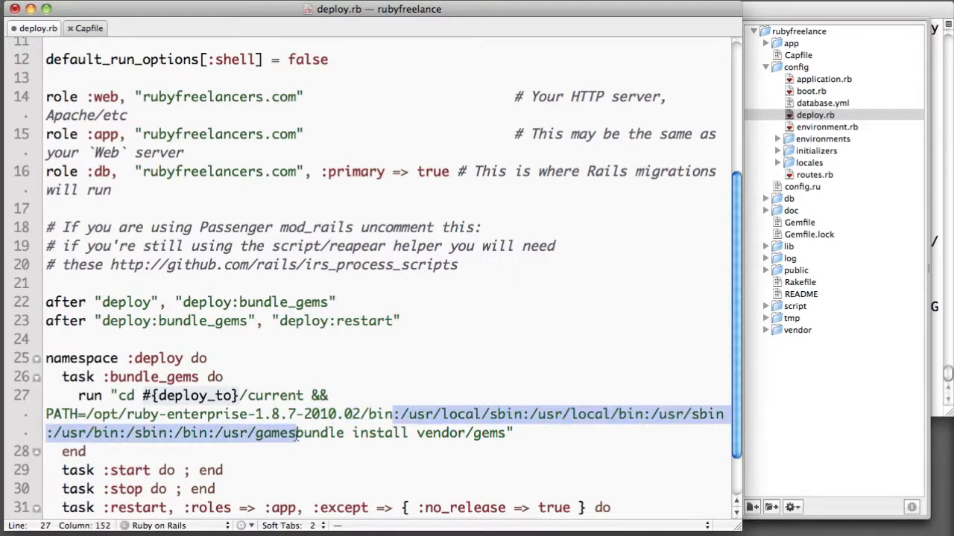
pyautogui.press('Delete')
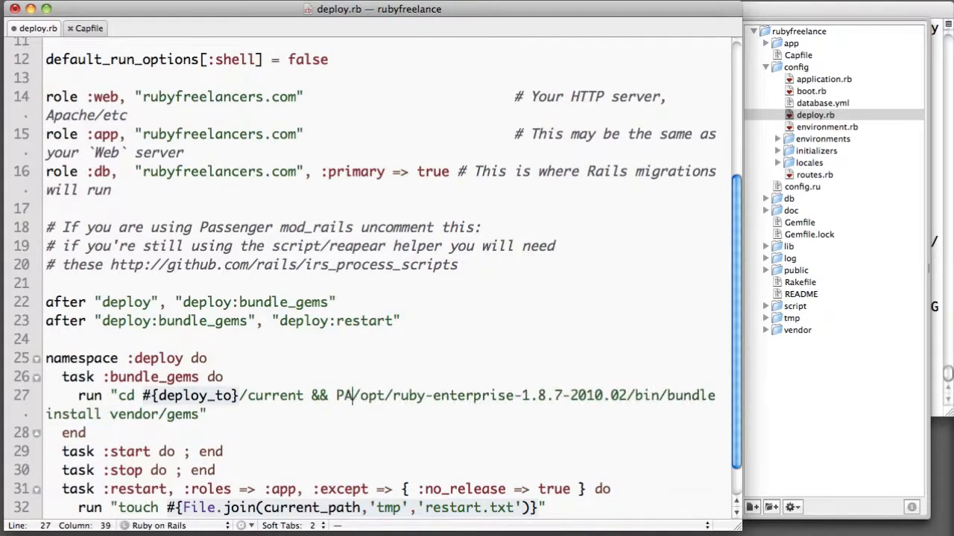
pyautogui.press('BackSpace')
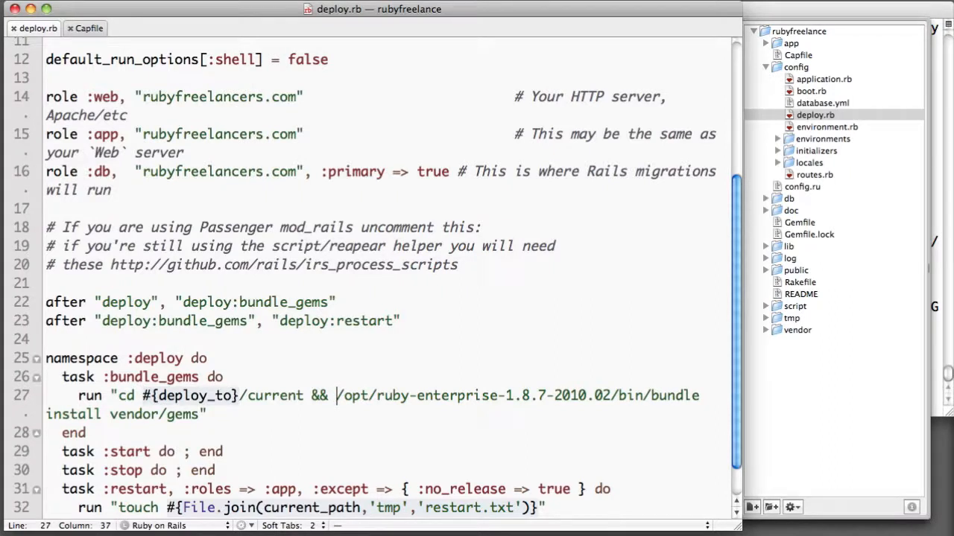
# - Run bundle exec cap deploy and submit the server password
pyautogui.write('bu')
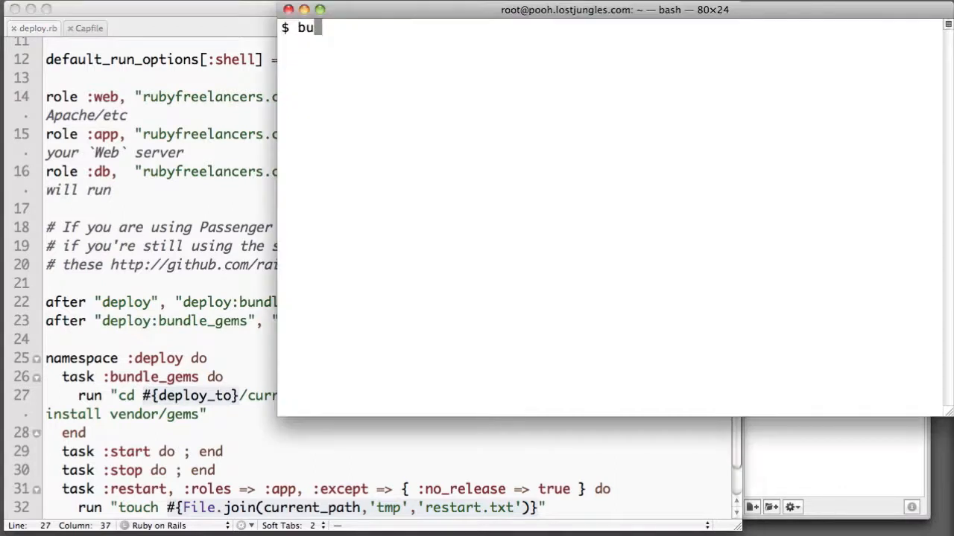
pyautogui.write('ndle exec cap')
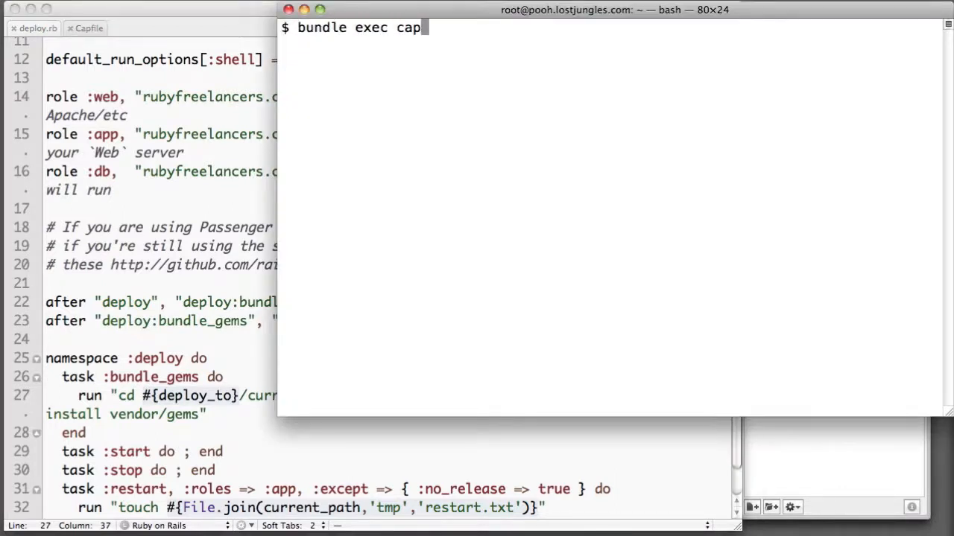
pyautogui.write('deploy')
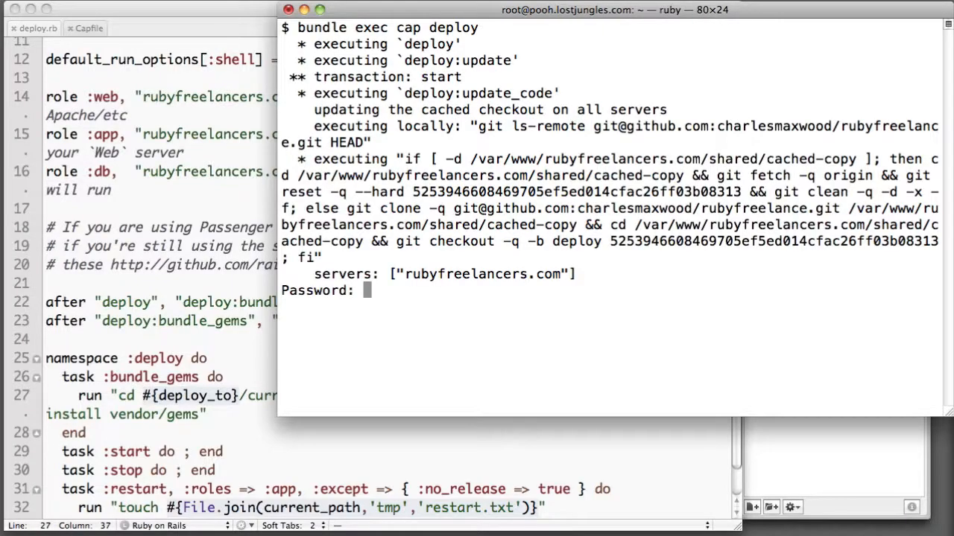
pyautogui.press('Return')
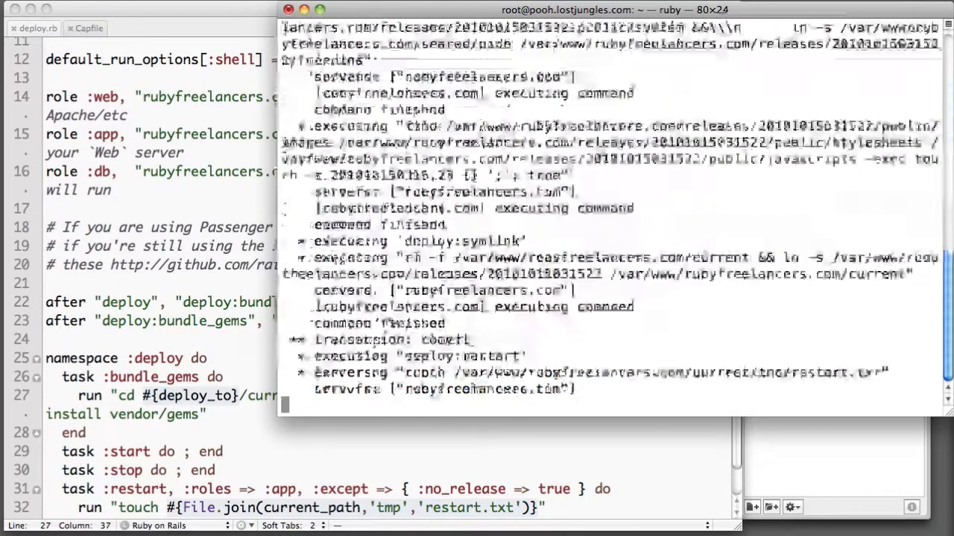
# - Scroll through the finished deploy output, then start the SSH command
pyautogui.scroll(-3)
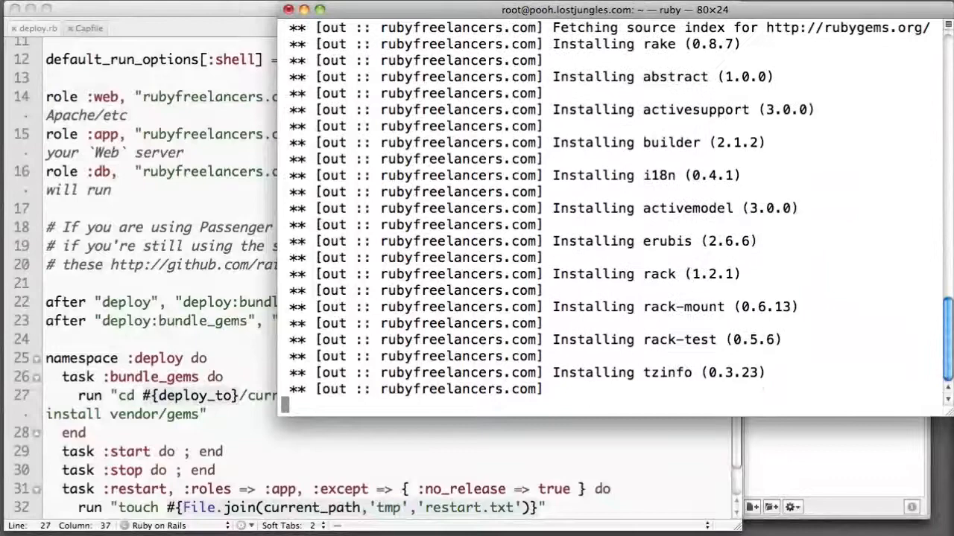
pyautogui.scroll(-3)
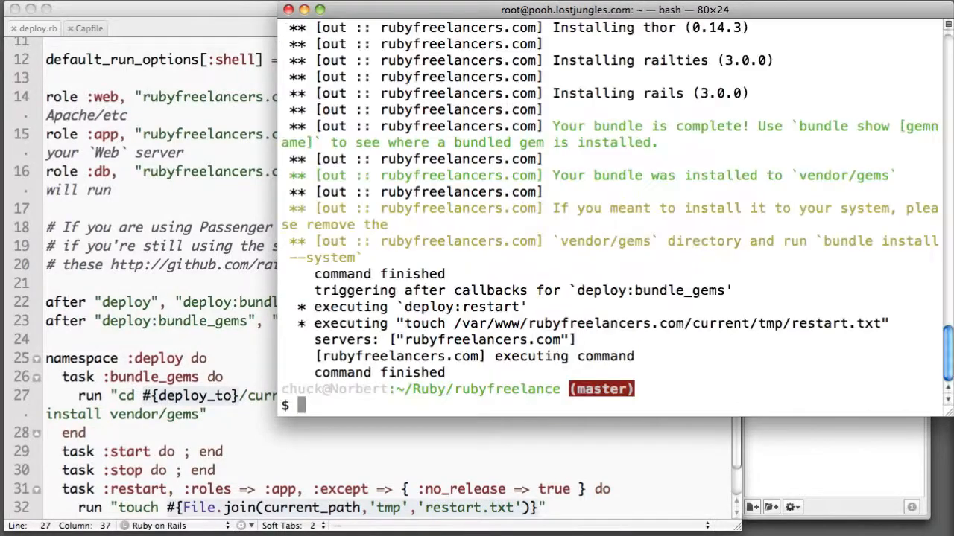
pyautogui.write('ssh deploy2')
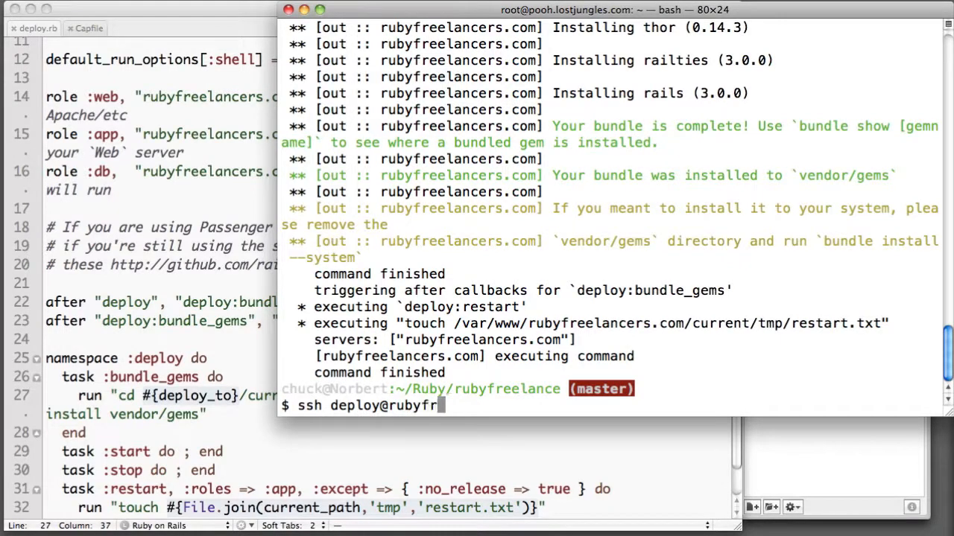
# - SSH into rubyfreelancers.com and list the contents of /var/www/rubyfreelancers.com
pyautogui.write('eelancers.com')
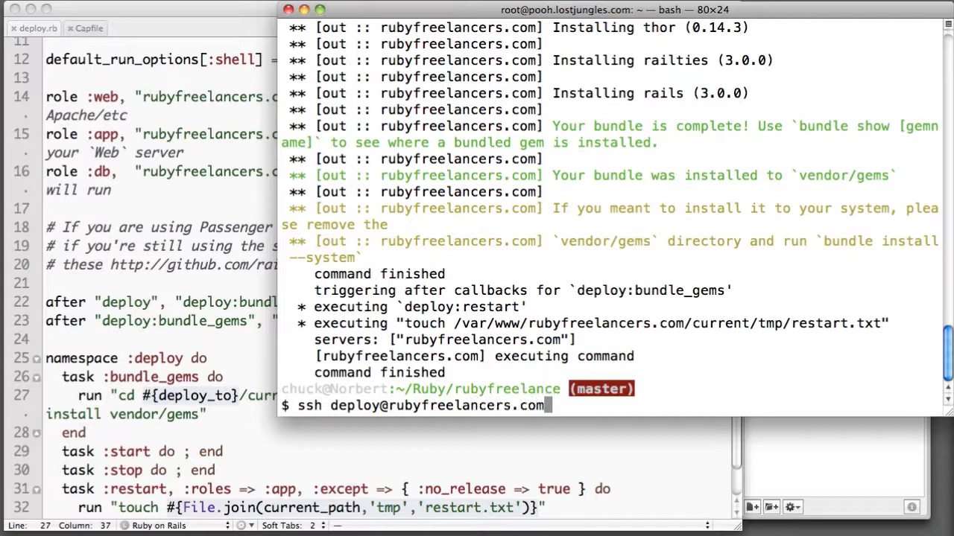
pyautogui.press('Return')
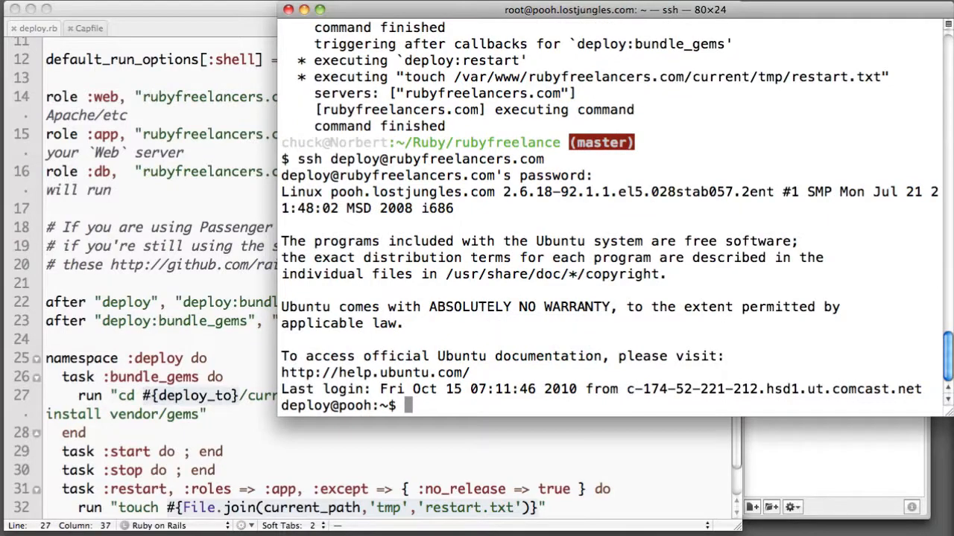
pyautogui.write('cd /var/www/rubyfreelancers.com/')
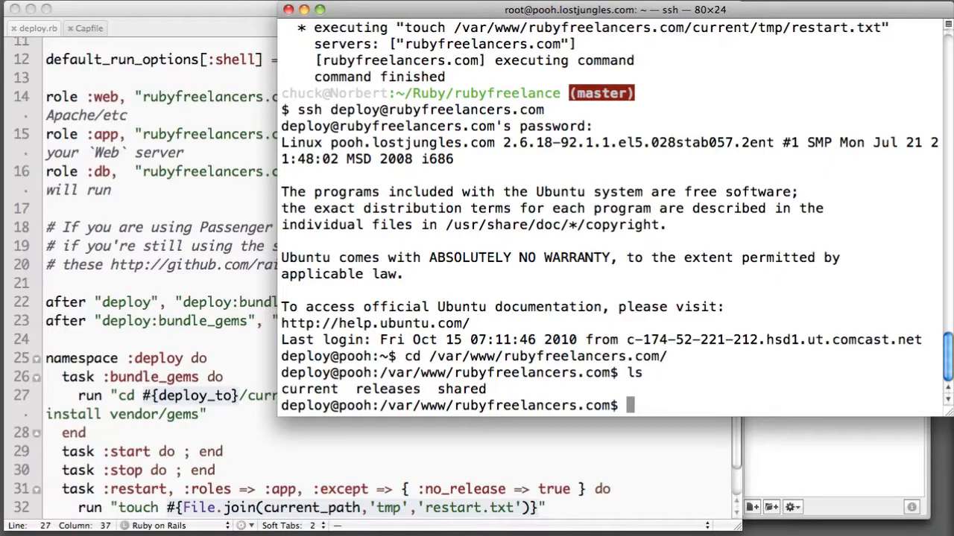
pyautogui.write('ls -al')
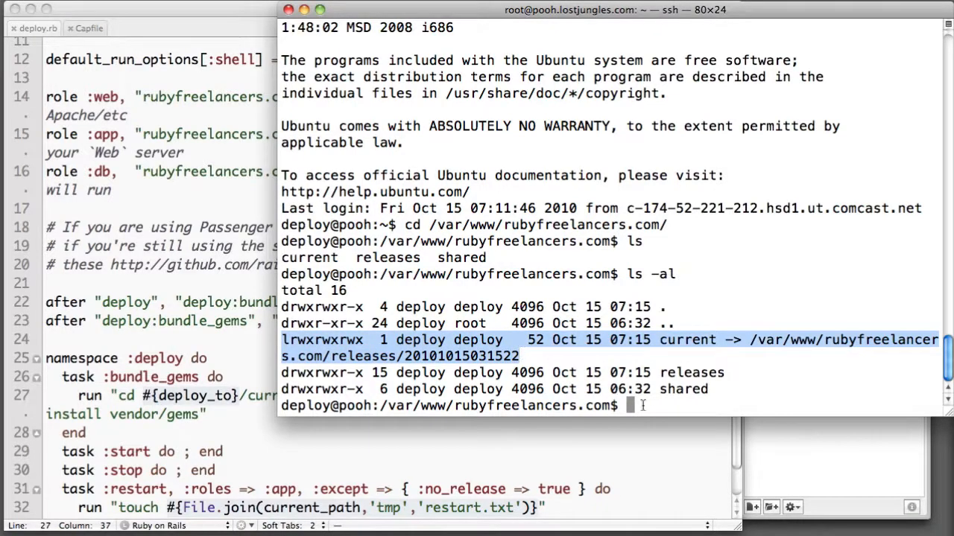
# - Enter the current release and list its vendor directory to confirm the gems
pyautogui.write('cd current')
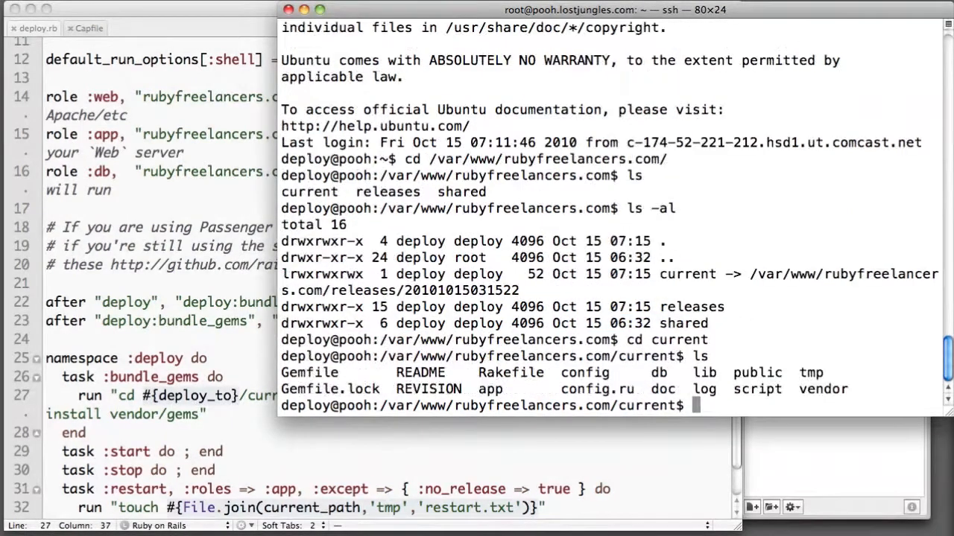
pyautogui.write('ls -al ven')
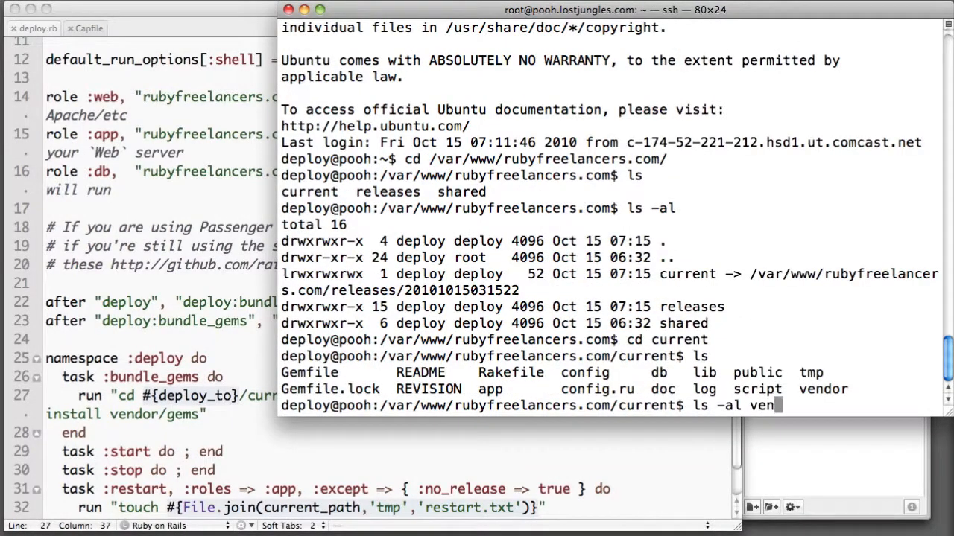
pyautogui.press('Return')
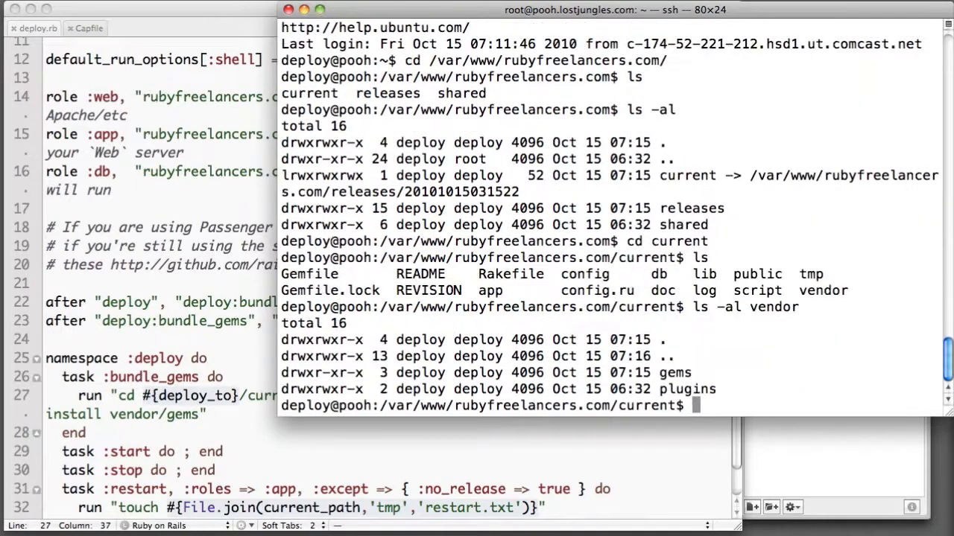
pyautogui.write('l')
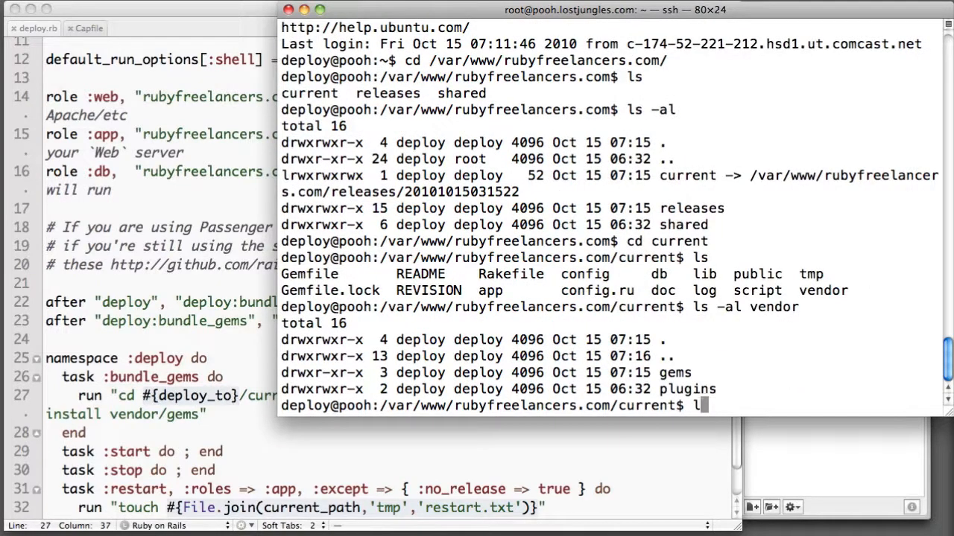